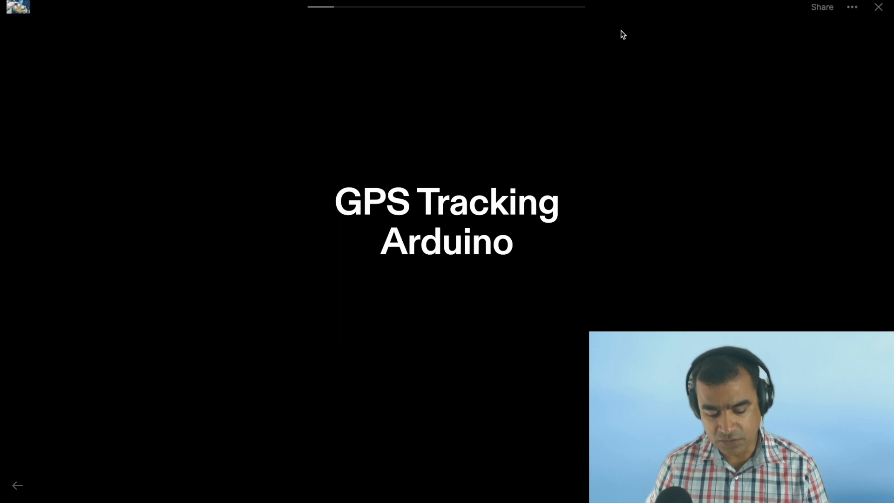
mouse_move(693, 40)
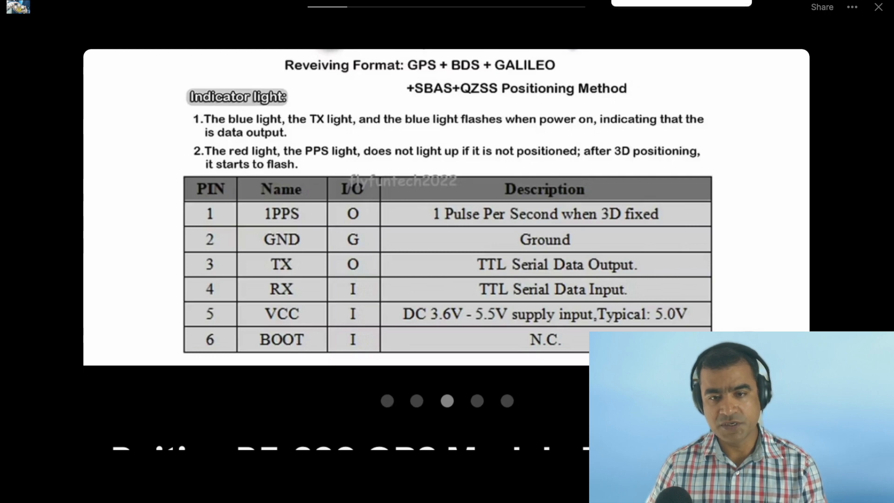
mouse_move(527, 118)
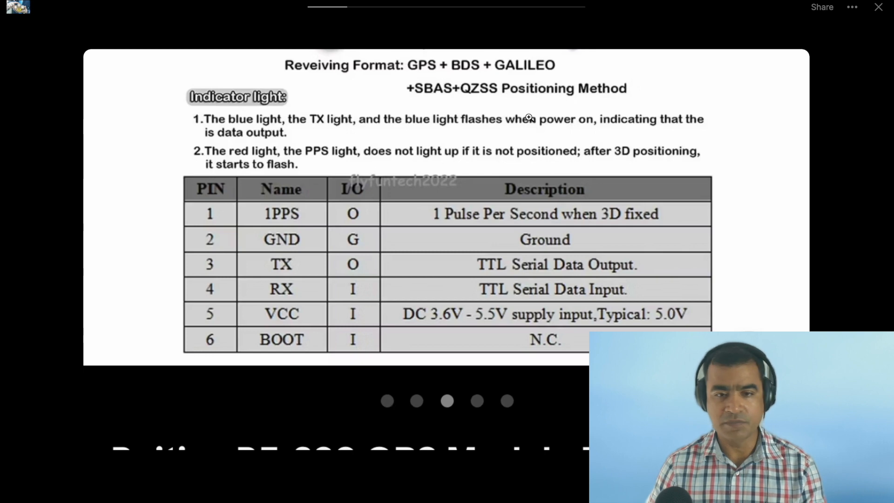
mouse_move(653, 15)
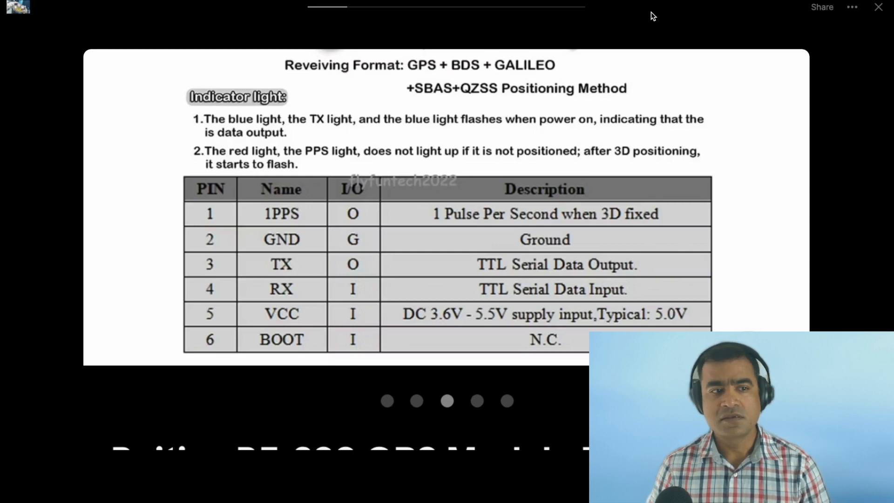
mouse_move(627, 26)
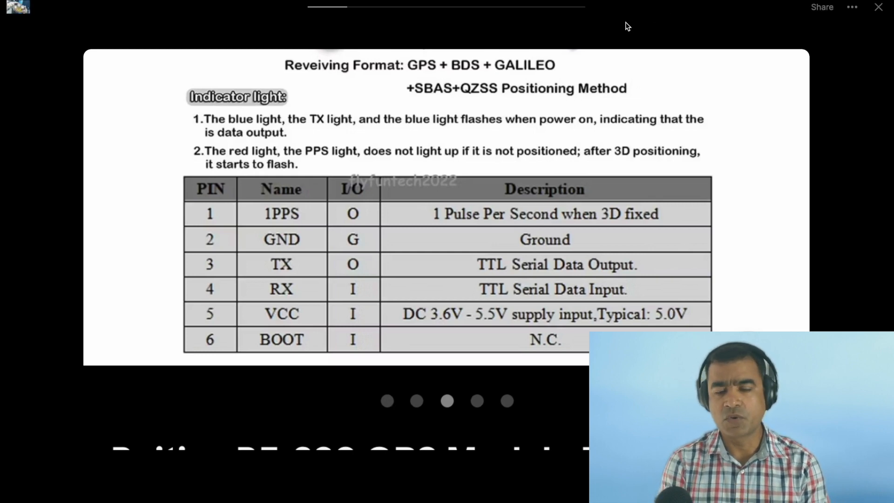
mouse_move(642, 35)
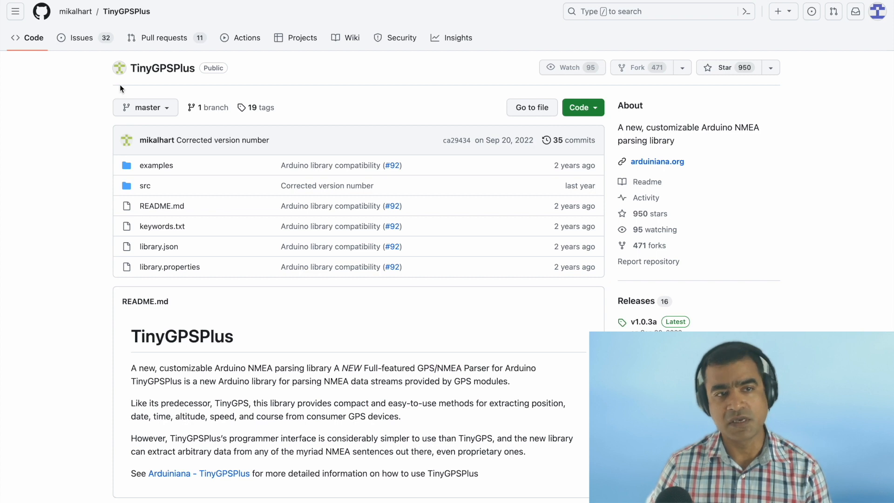
mouse_move(75, 11)
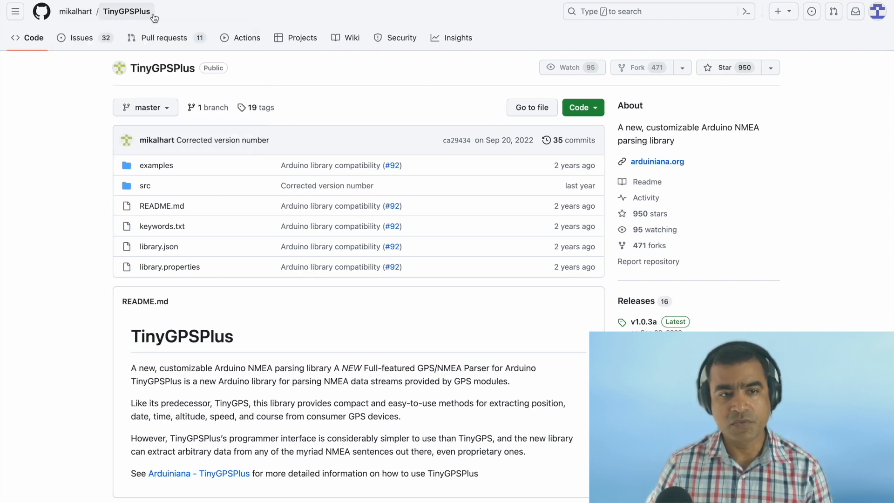
mouse_move(223, 30)
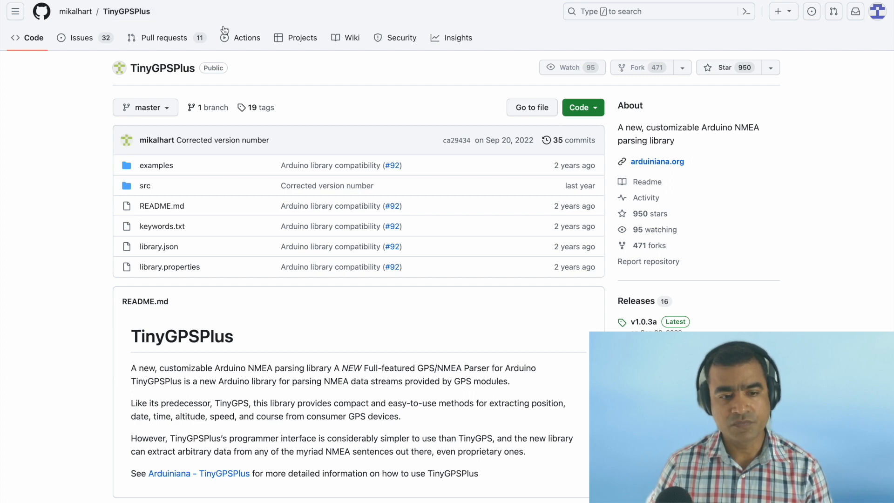
mouse_move(247, 38)
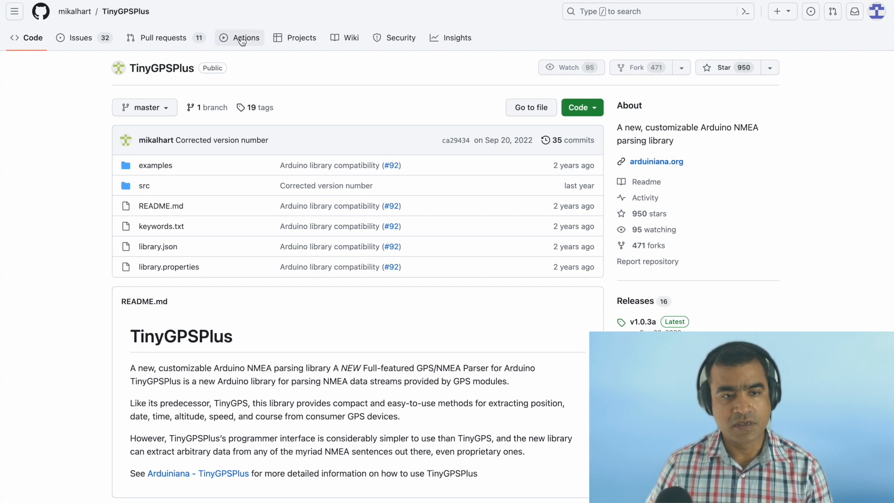
mouse_move(248, 185)
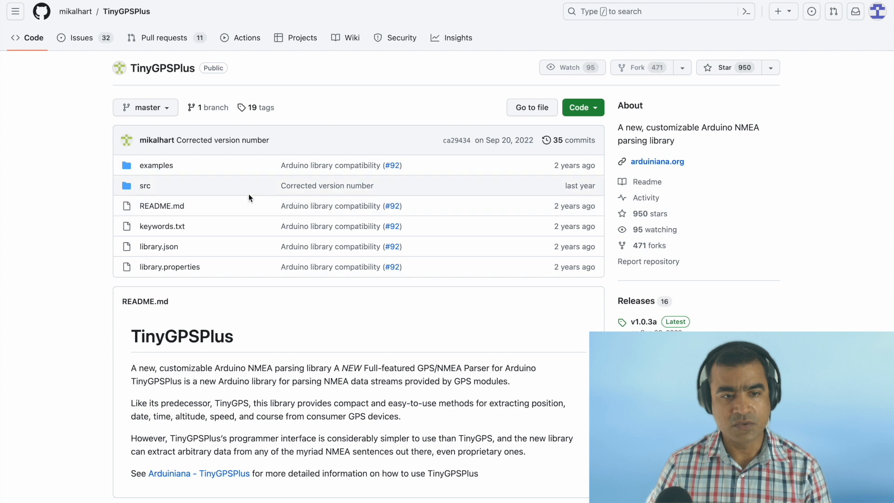
- Scroll the README and enter the repository's examples folder
scroll("down", 3)
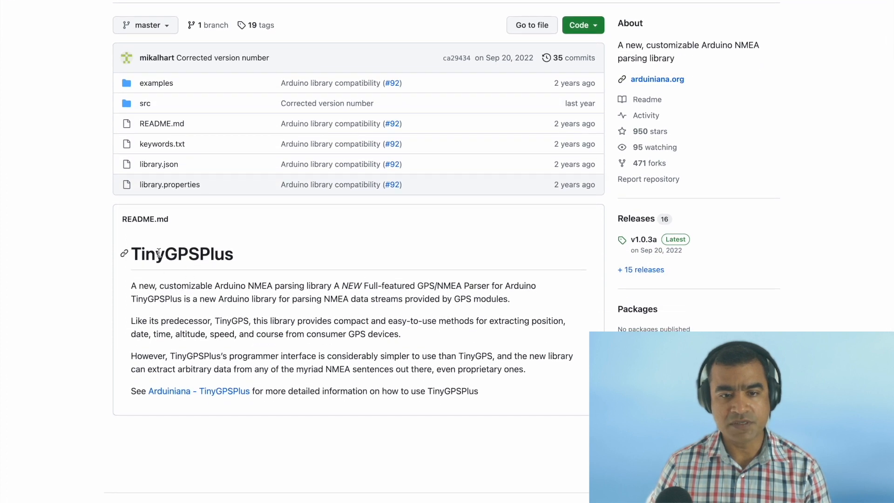
mouse_move(182, 290)
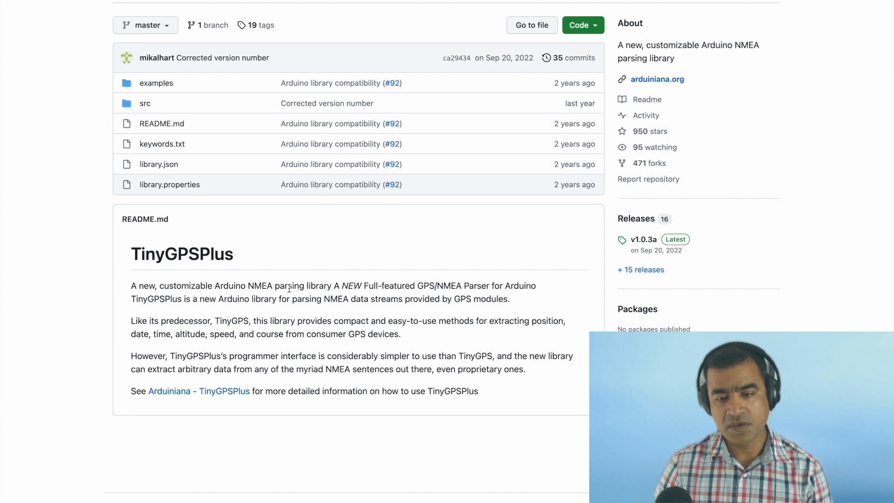
mouse_move(426, 295)
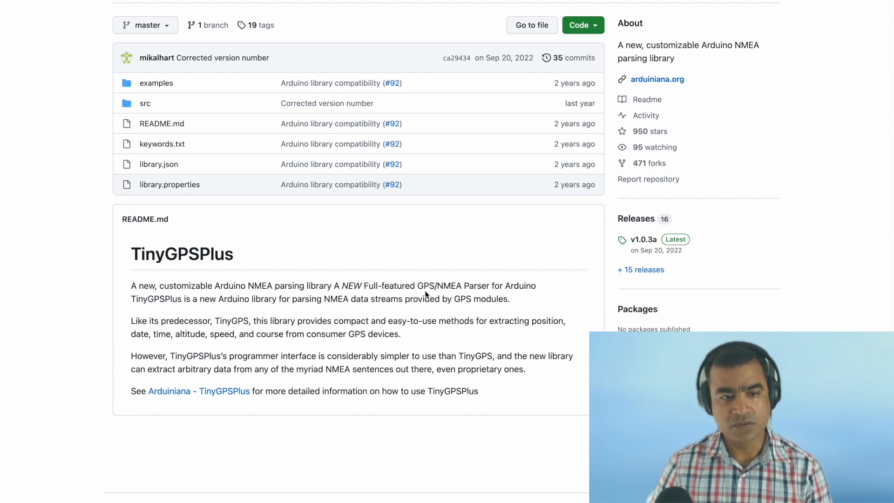
mouse_move(513, 296)
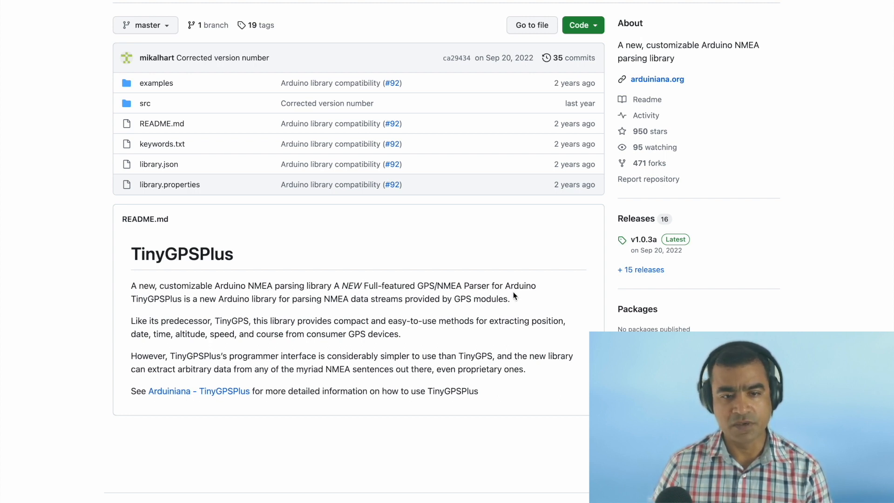
mouse_move(165, 301)
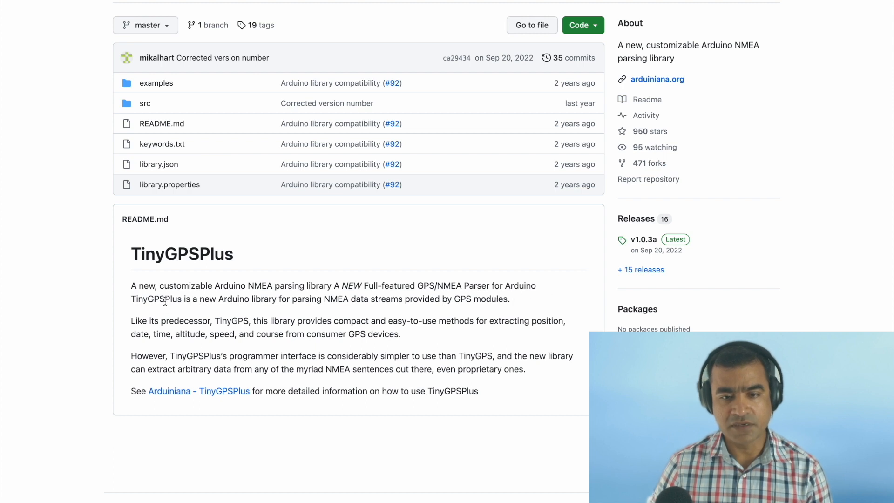
mouse_move(331, 309)
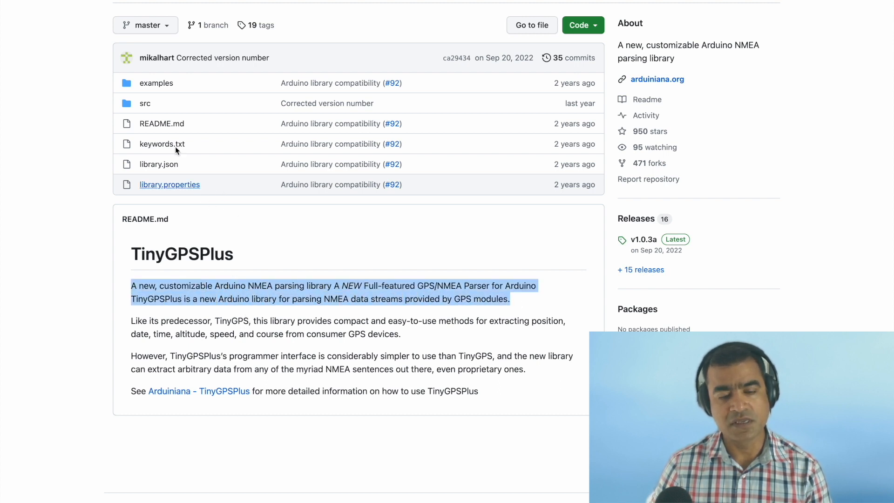
left_click(155, 83)
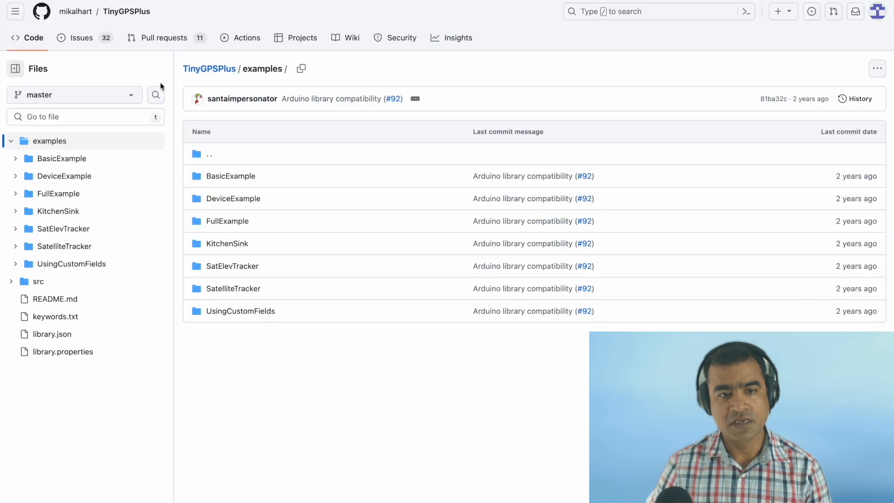
mouse_move(230, 176)
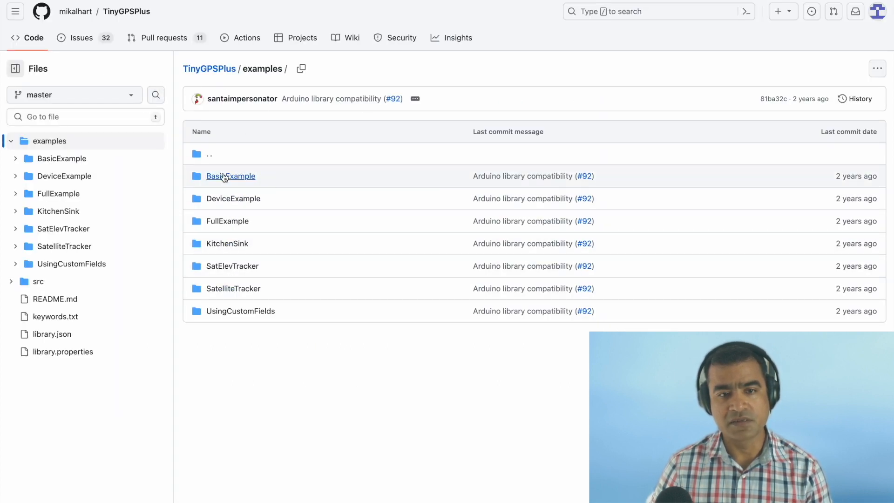
- View the BasicExample.ino sketch code inside the BasicExample folder
left_click(231, 177)
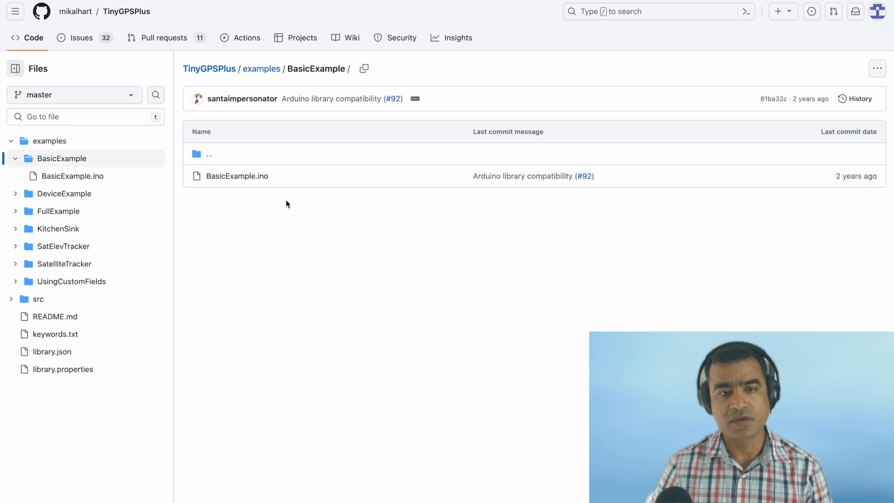
mouse_move(236, 176)
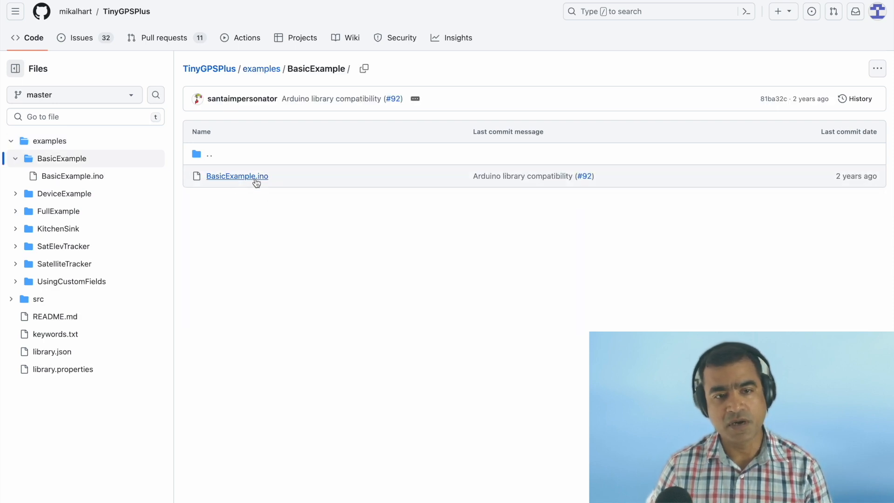
mouse_move(263, 183)
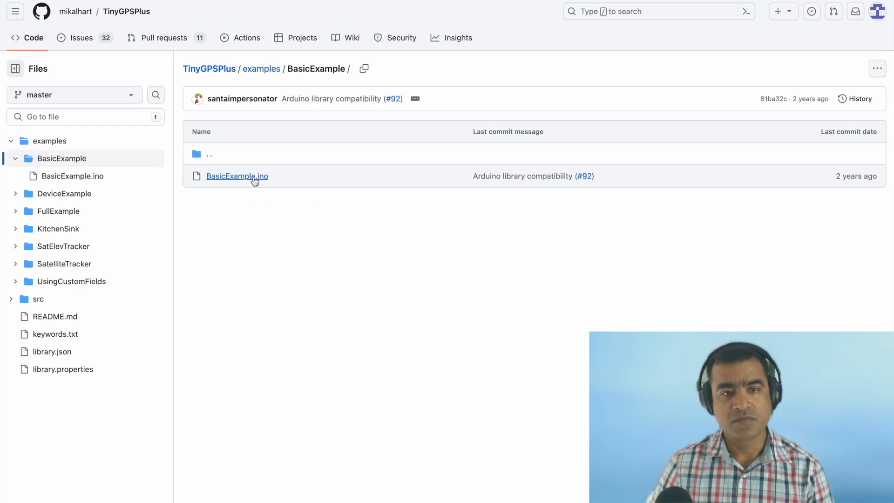
left_click(237, 176)
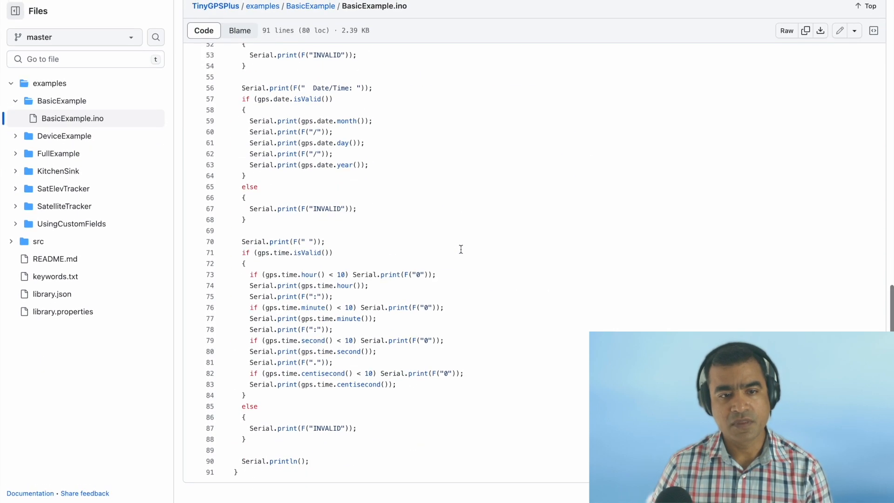
scroll("up", 3)
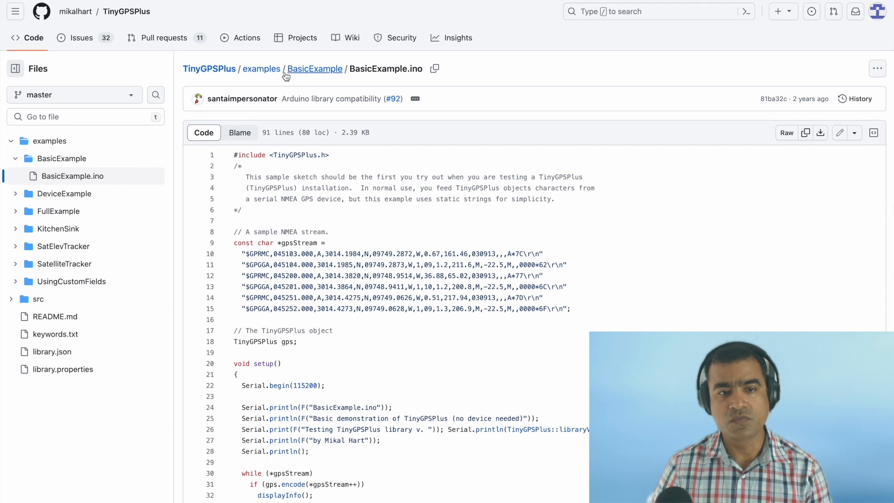
- Return to the examples folder and enter the FullExample folder
left_click(262, 68)
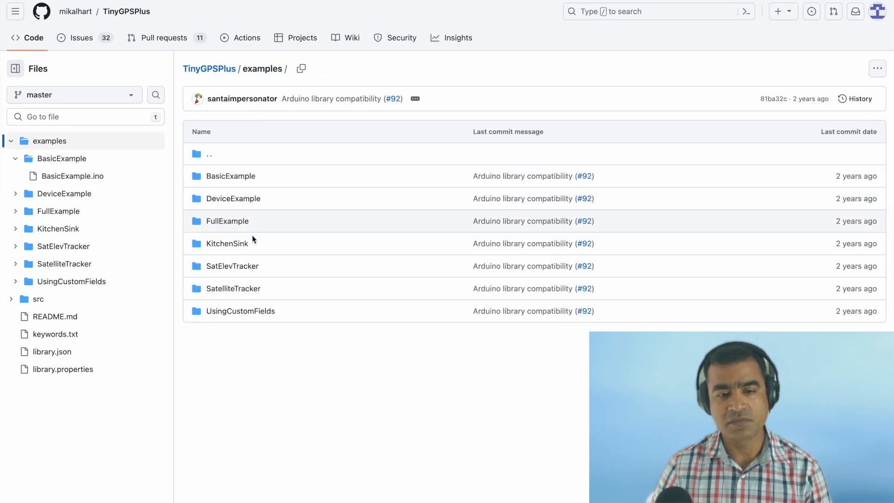
left_click(226, 221)
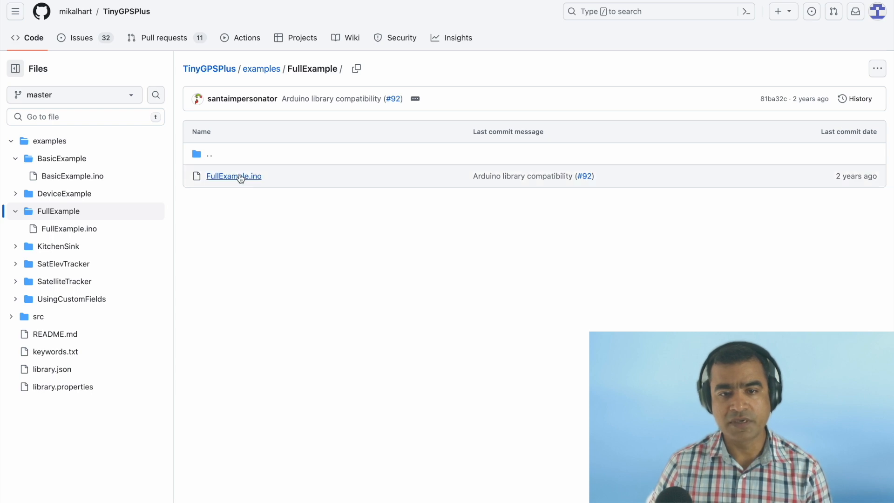
left_click(233, 176)
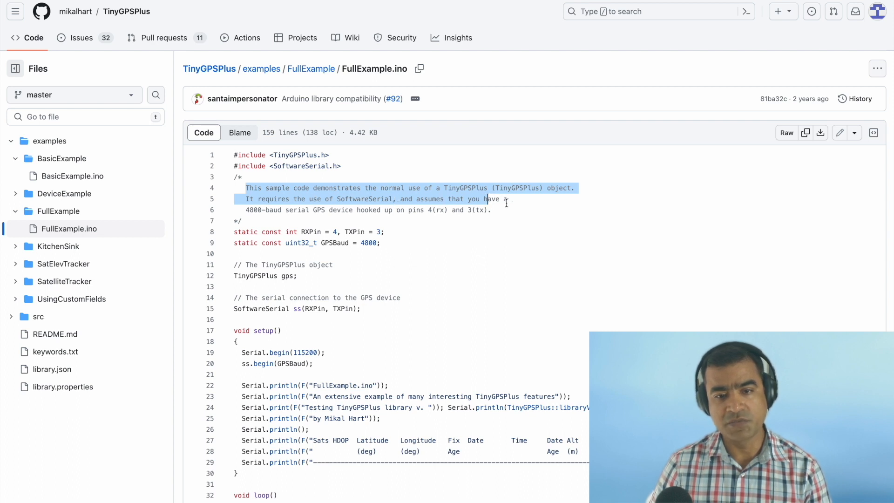
mouse_move(246, 209)
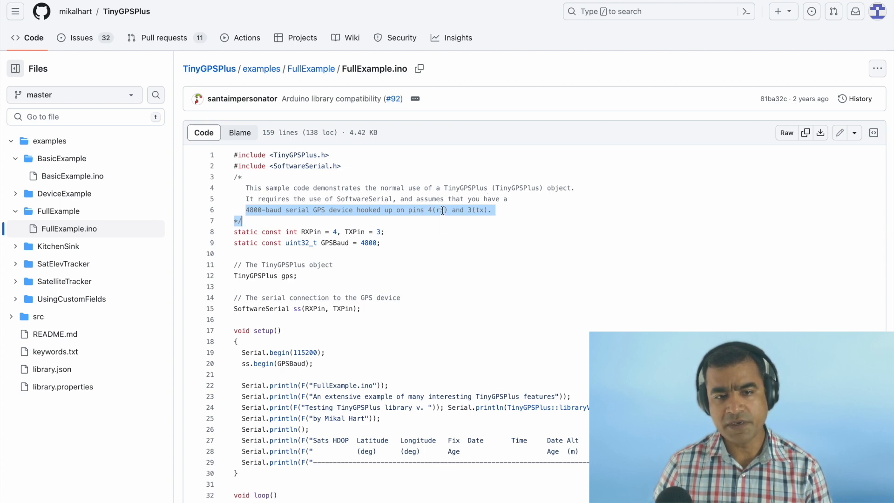
scroll("down", 3)
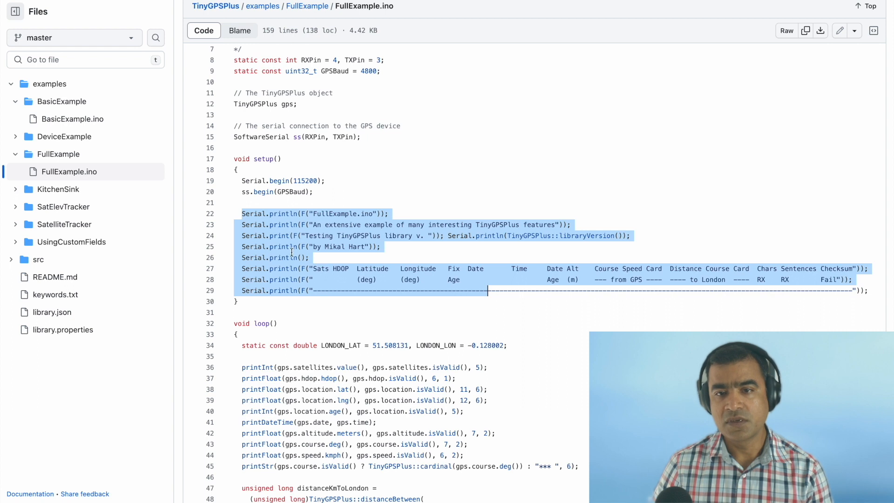
scroll("down", 3)
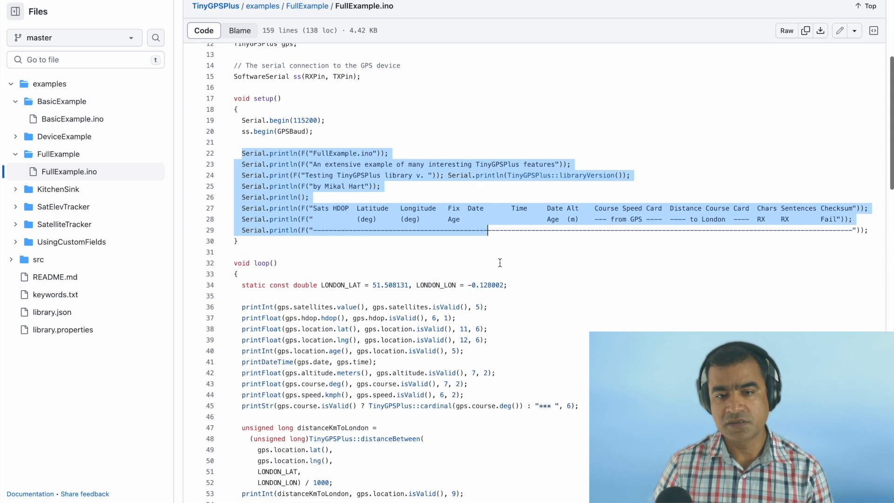
scroll("down", 3)
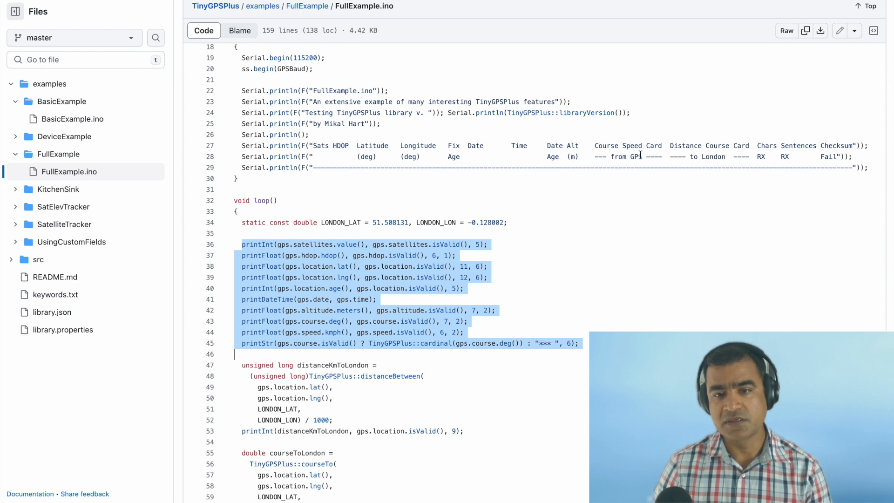
scroll("down", 3)
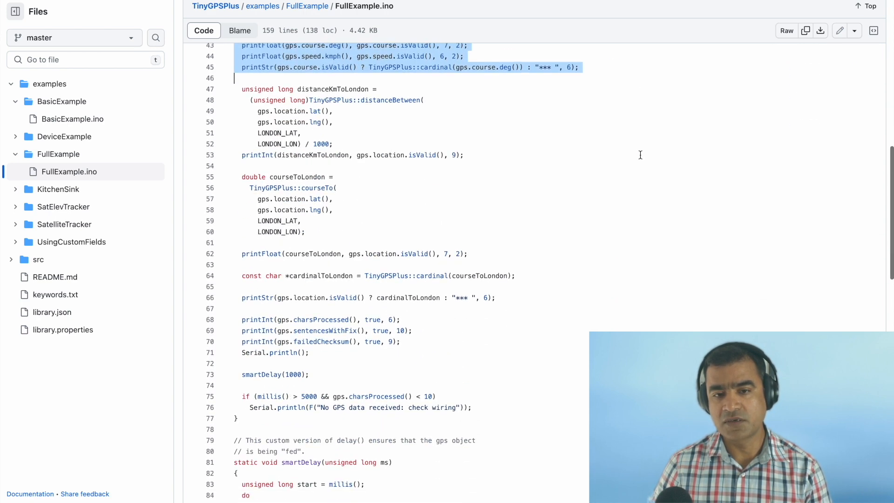
scroll("down", 3)
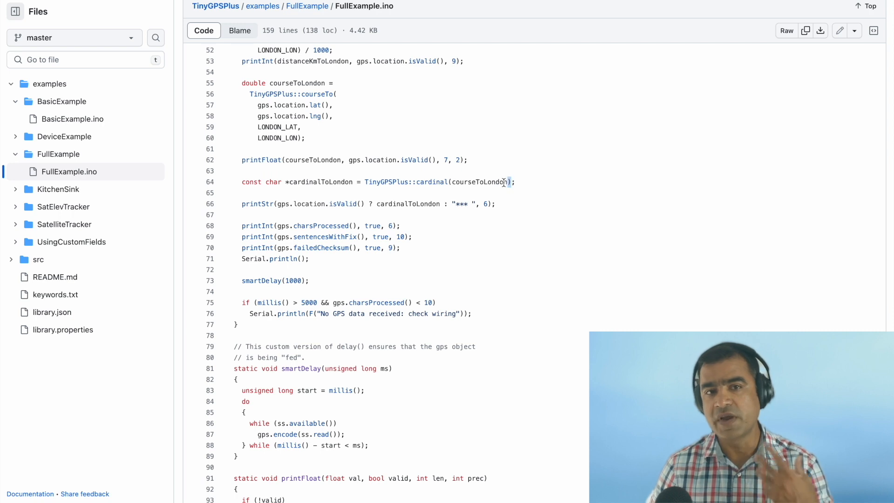
double_click(482, 182)
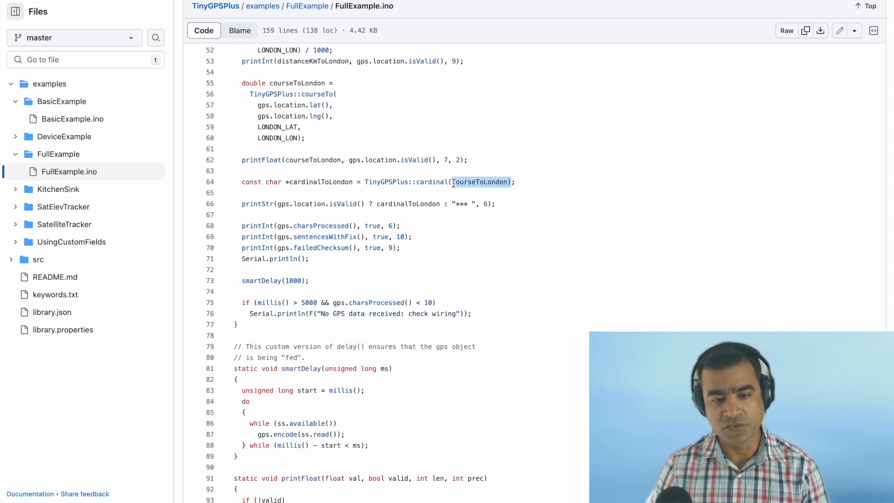
scroll("up", 3)
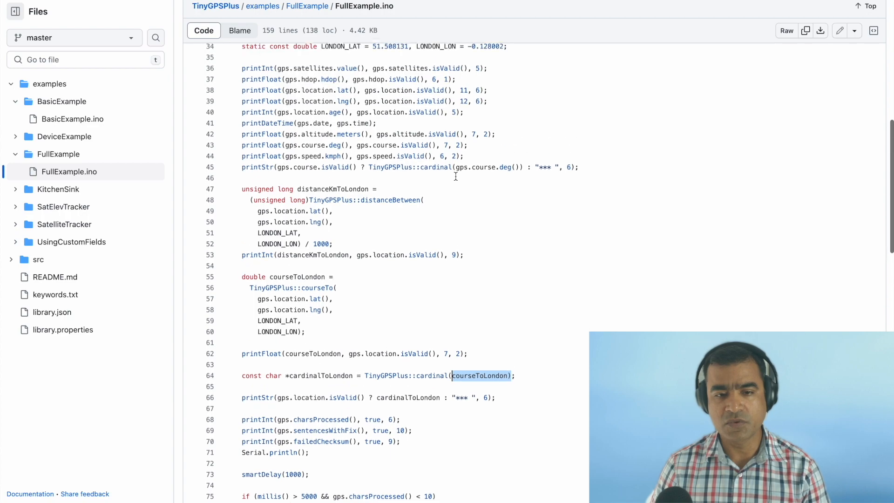
scroll("down", 3)
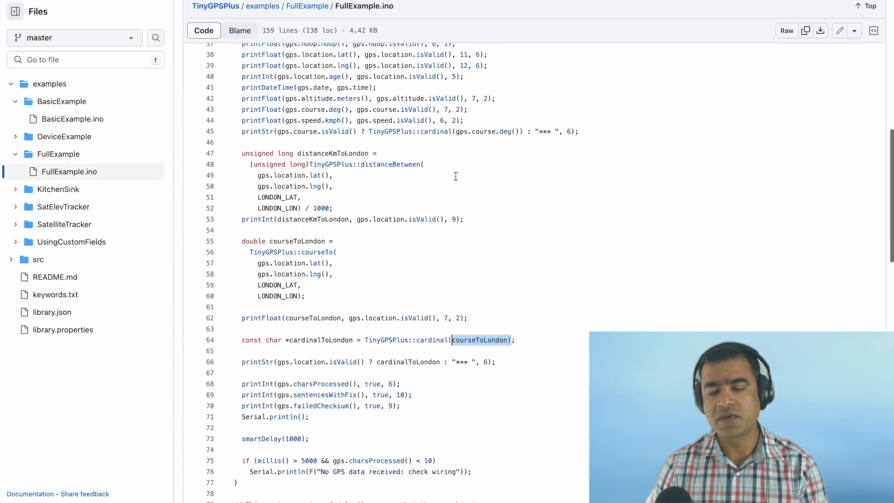
scroll("down", 3)
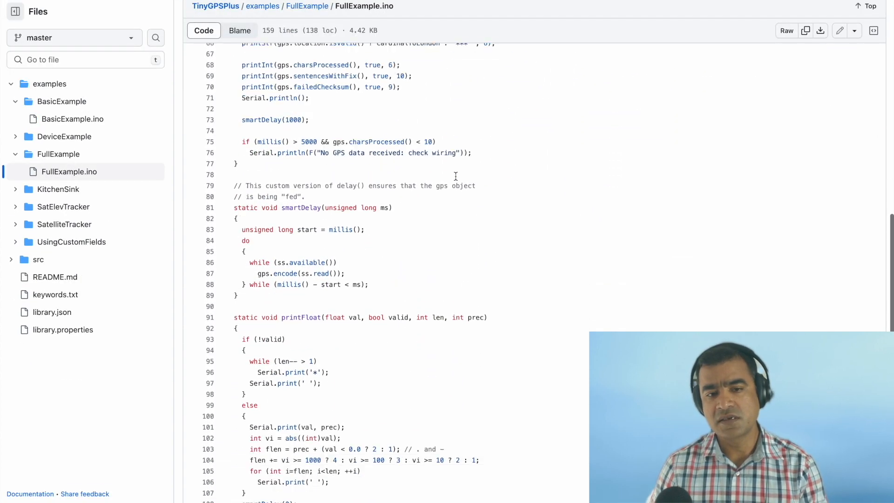
scroll("down", 3)
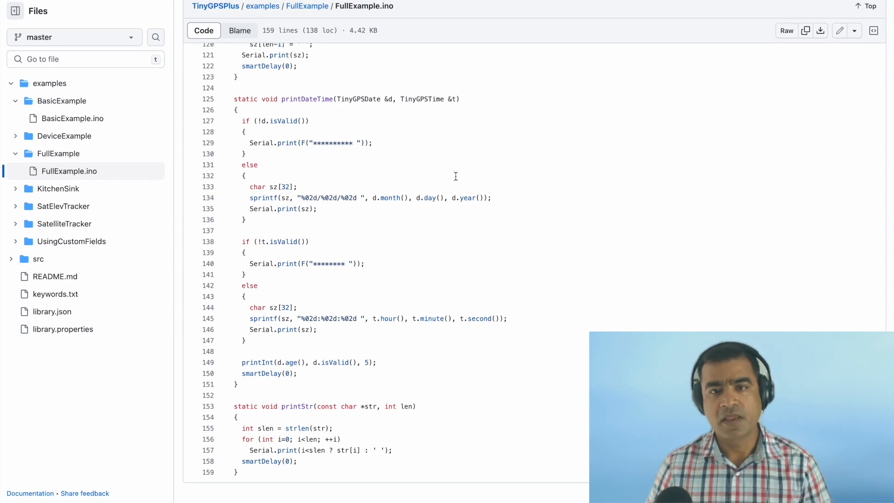
mouse_move(508, 201)
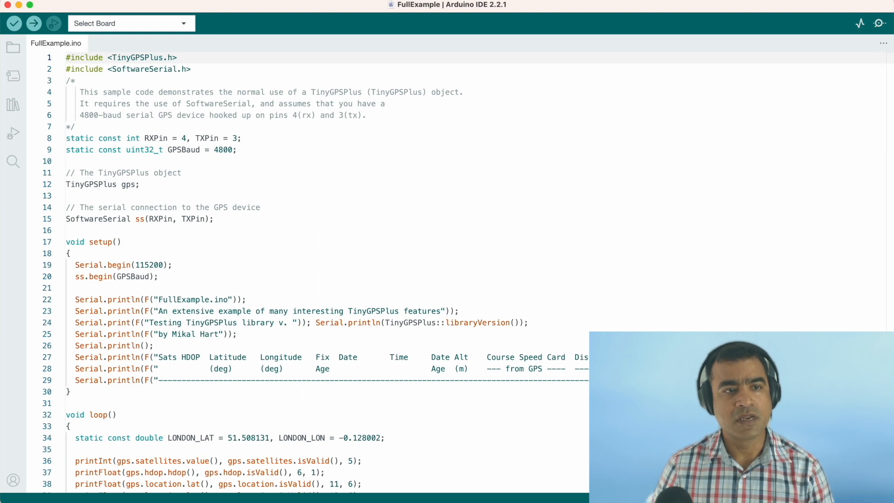
mouse_move(13, 105)
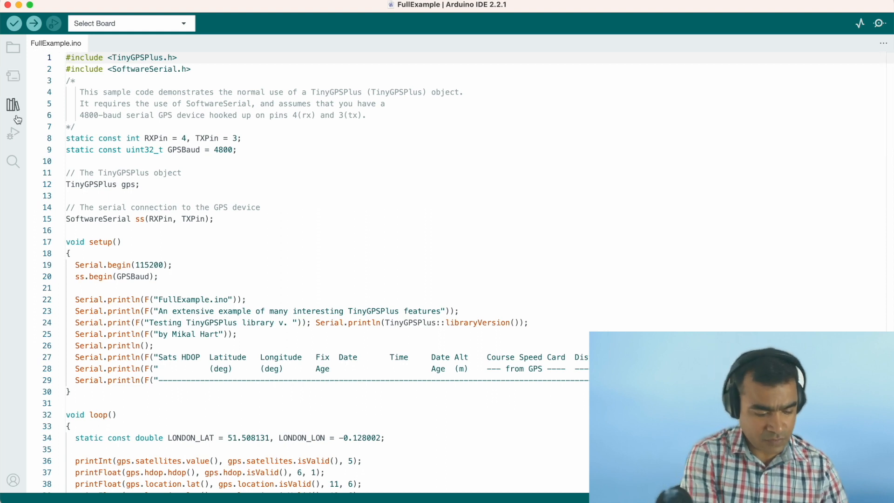
- Search the Library Manager for 'tinygps' and confirm TinyGPSPlus 1.0.3 is installed
left_click(12, 105)
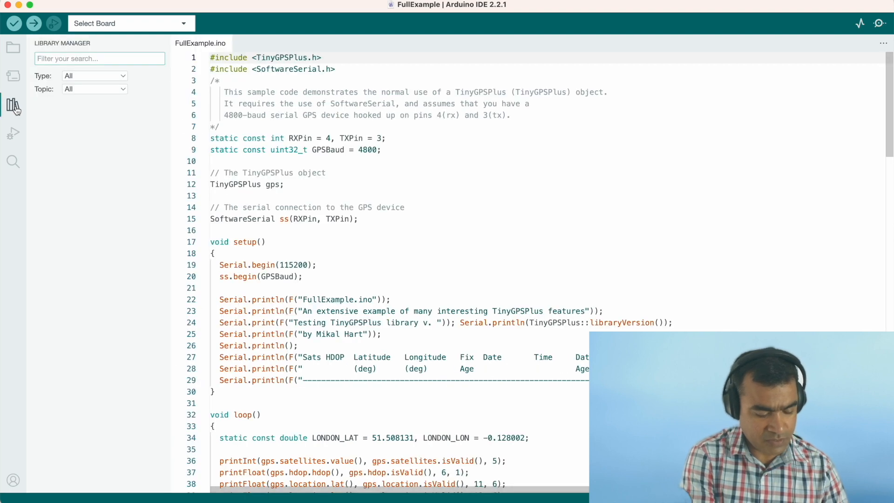
left_click(99, 58)
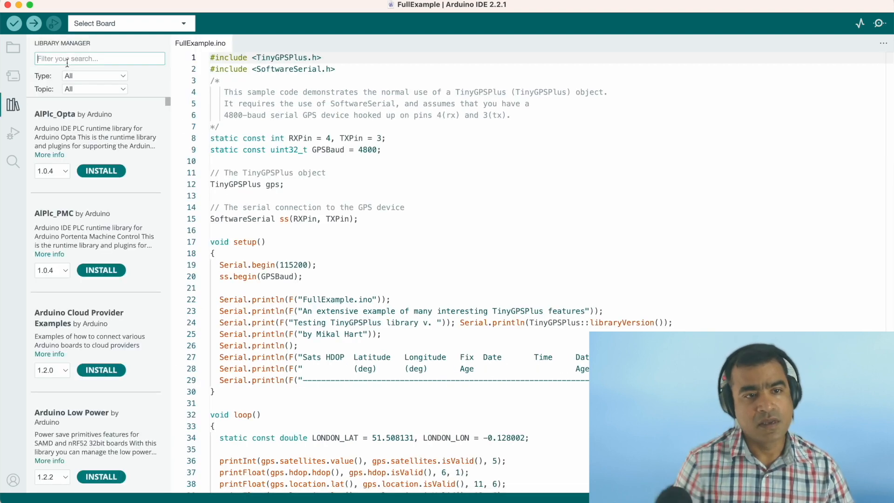
type("tinygp")
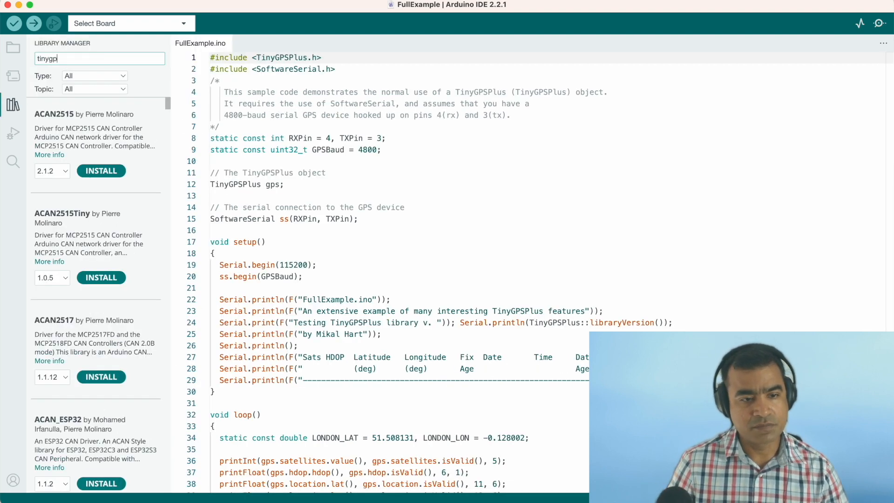
type("s")
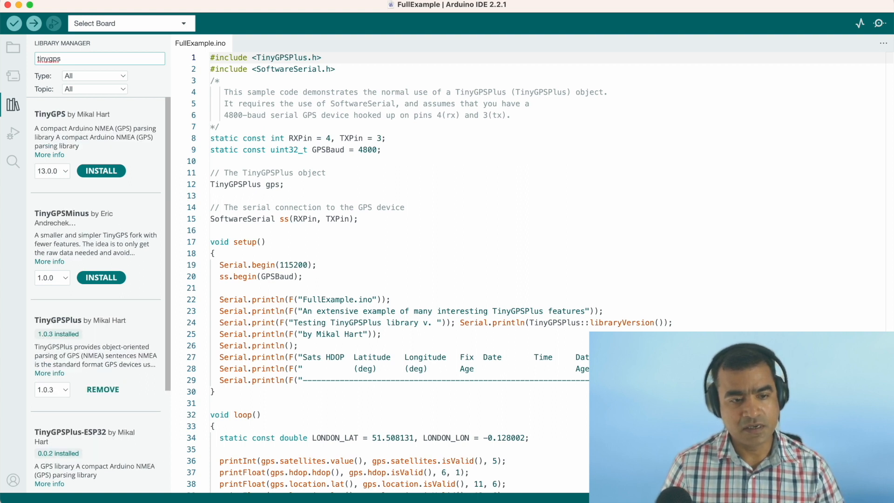
mouse_move(40, 327)
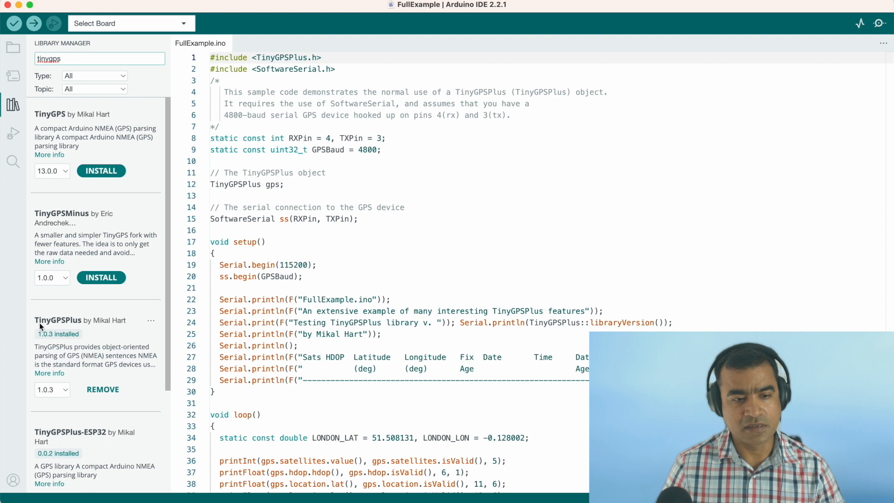
mouse_move(61, 398)
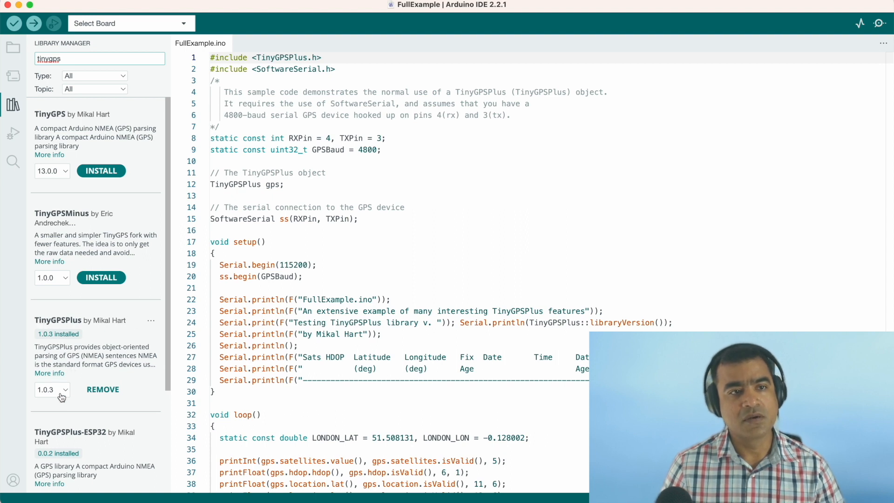
left_click(50, 390)
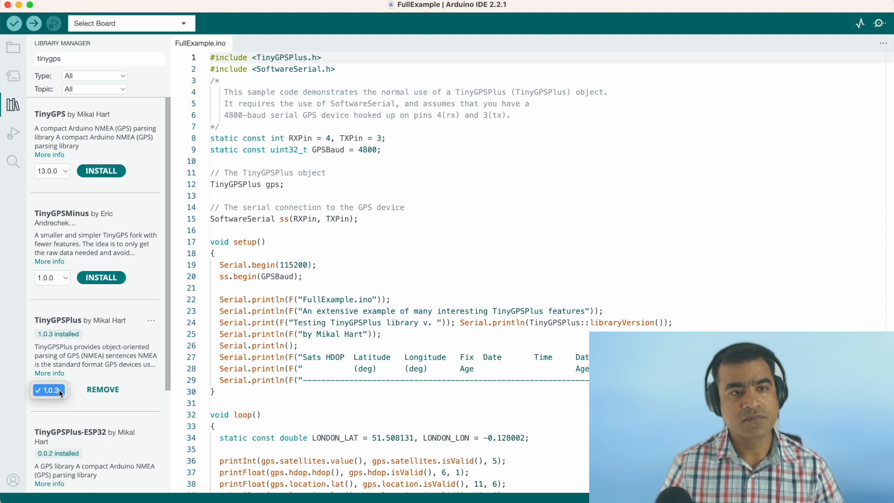
mouse_move(144, 341)
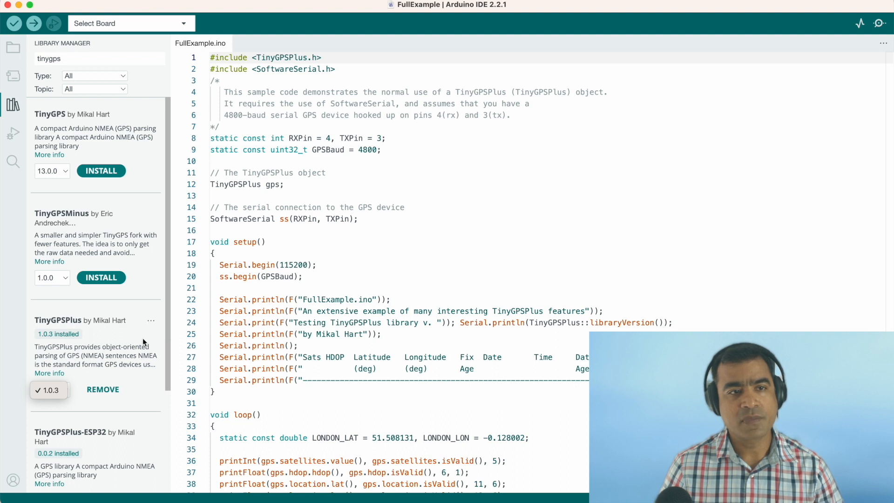
mouse_move(16, 57)
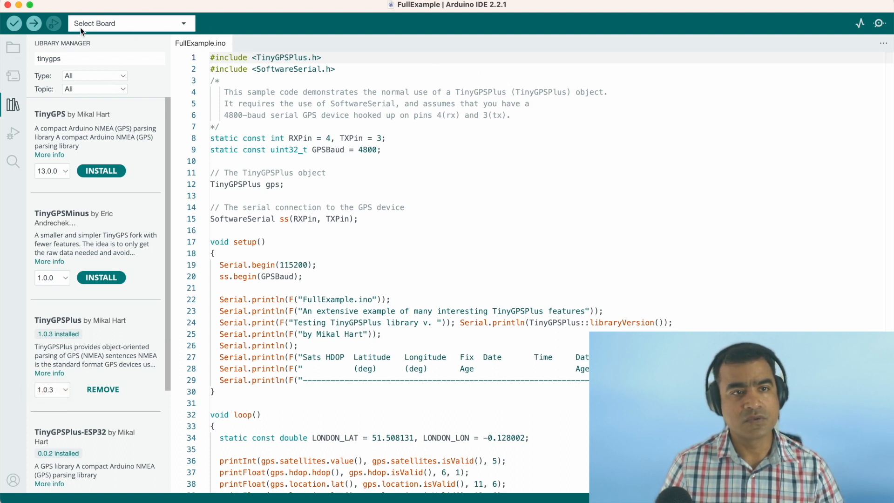
left_click(53, 24)
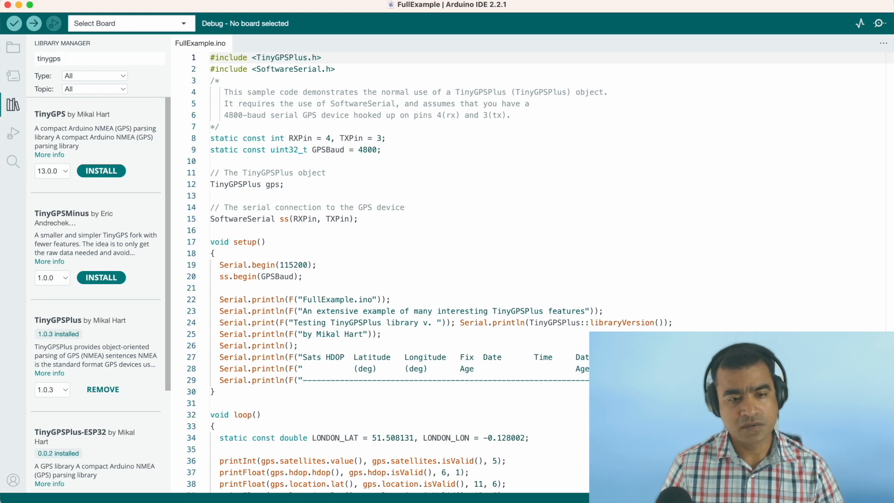
- Browse File > Examples to the TinyGPSPlus example sketches
left_click(57, 7)
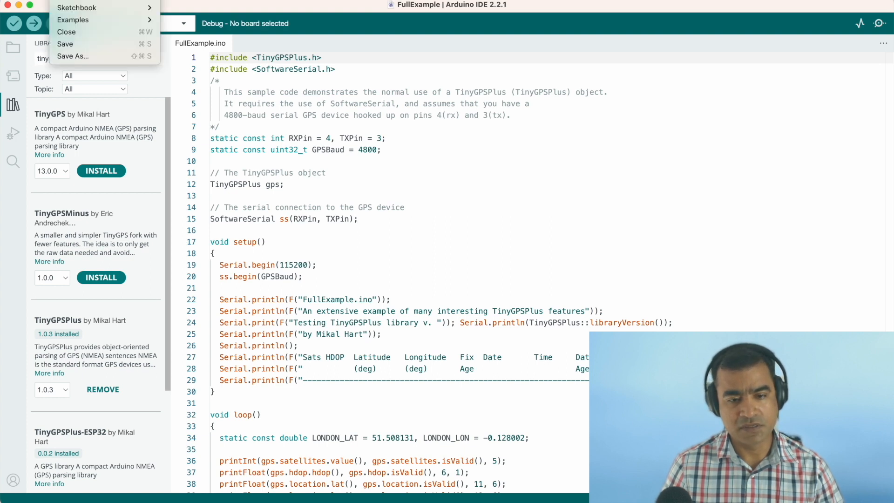
left_click(73, 20)
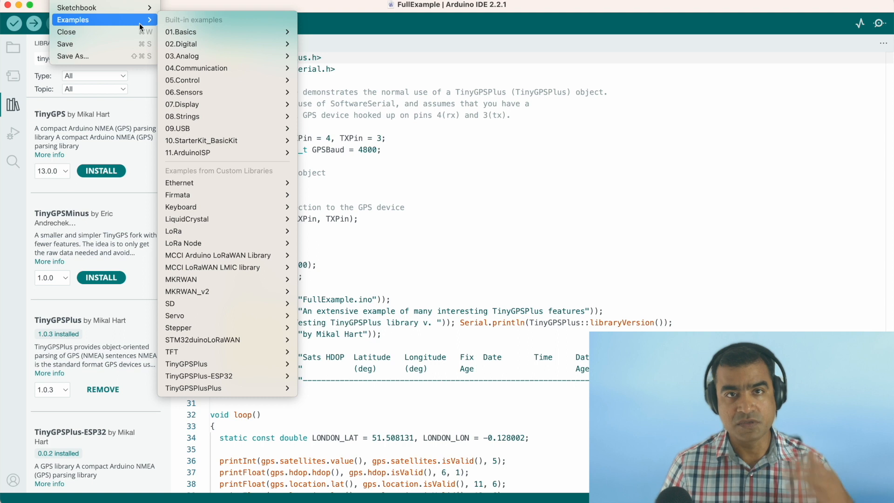
mouse_move(186, 364)
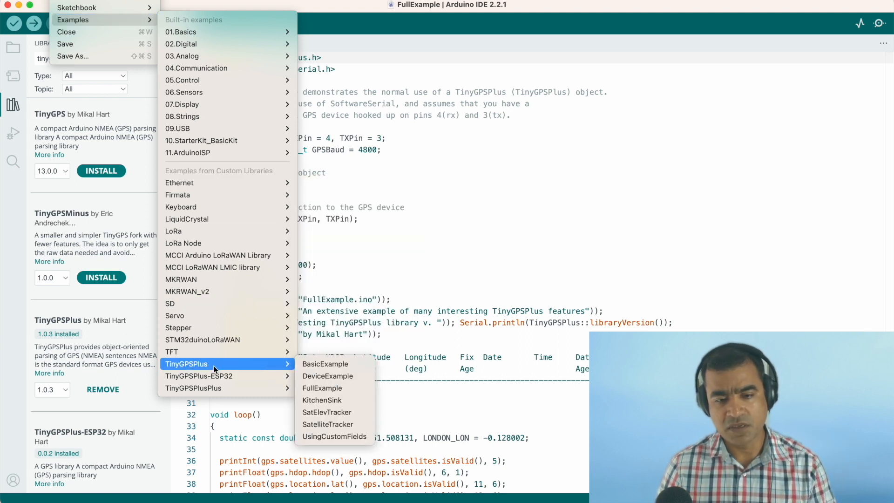
mouse_move(327, 412)
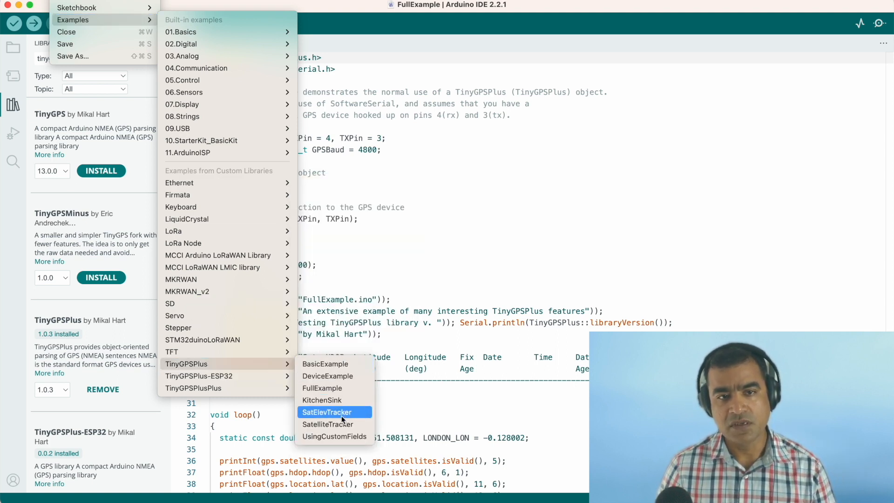
mouse_move(323, 387)
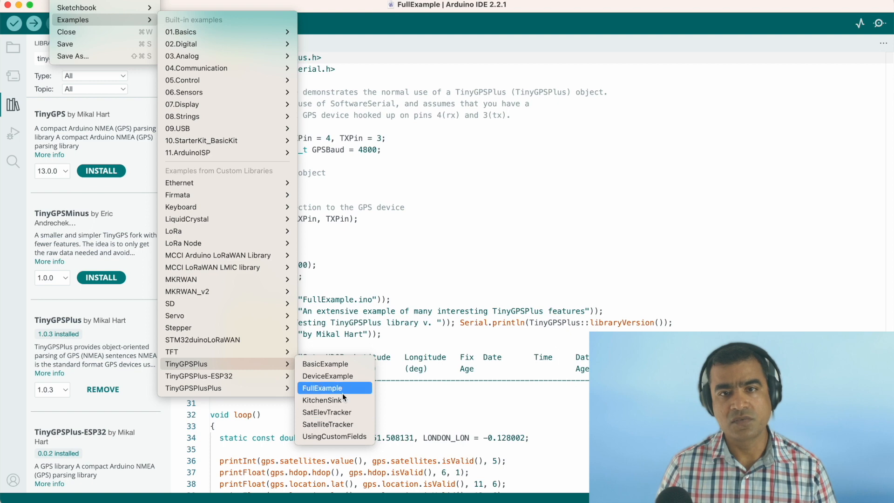
mouse_move(469, 232)
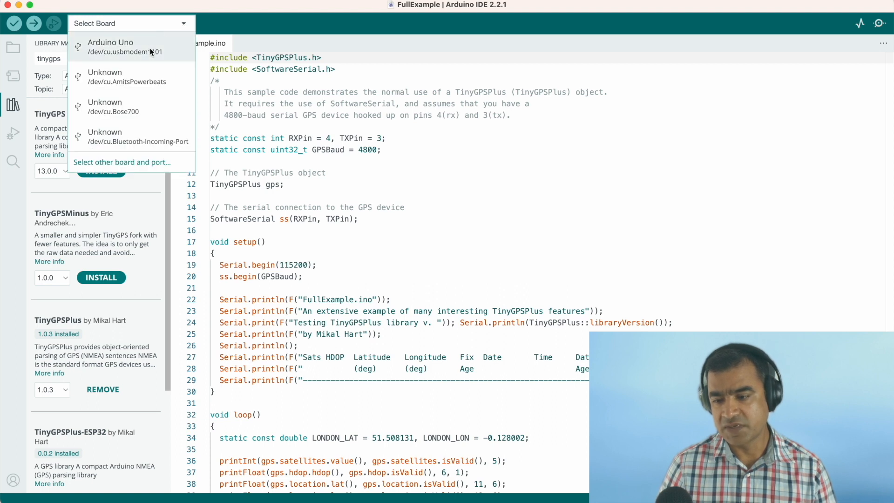
- Select Arduino Uno as the board and confirm port /dev/cu.usbmodem1101 is checked
left_click(110, 47)
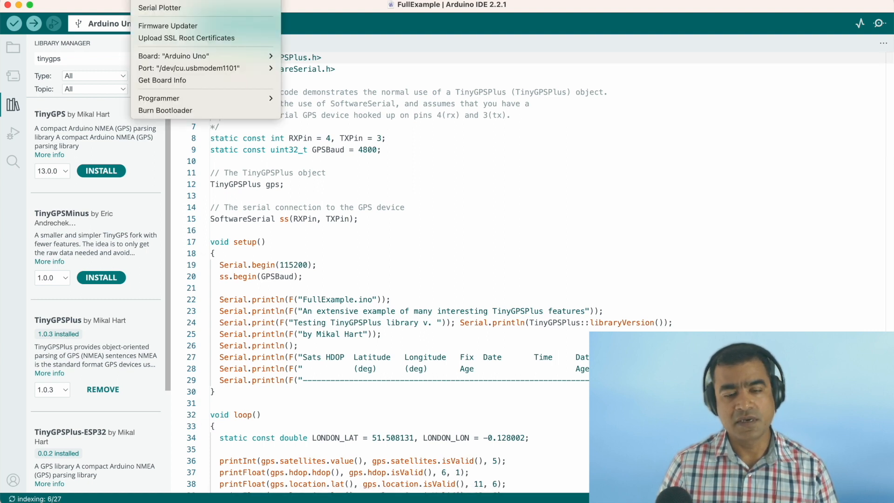
mouse_move(188, 68)
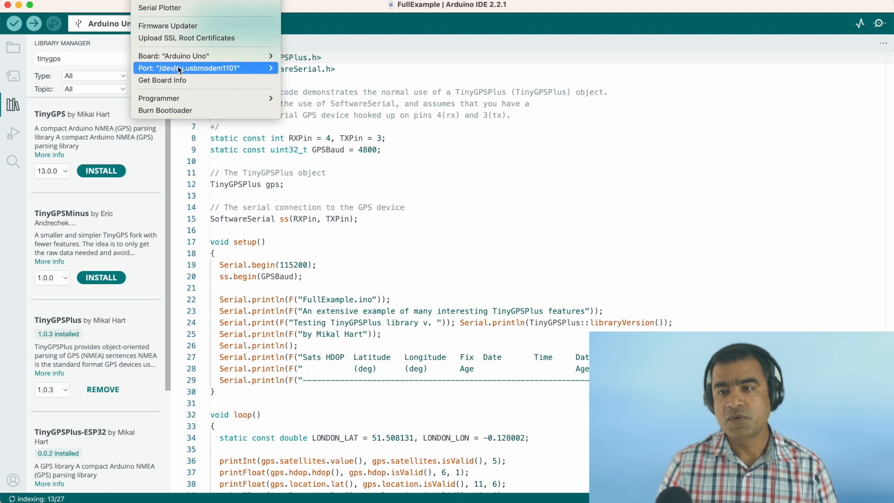
left_click(205, 68)
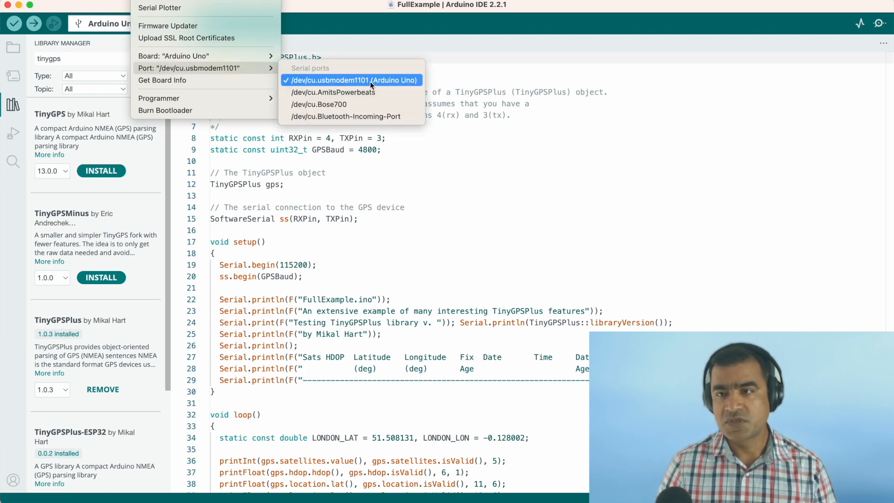
- Show the Serial Monitor's garbled output and scroll through the FullExample sketch code
left_click(352, 80)
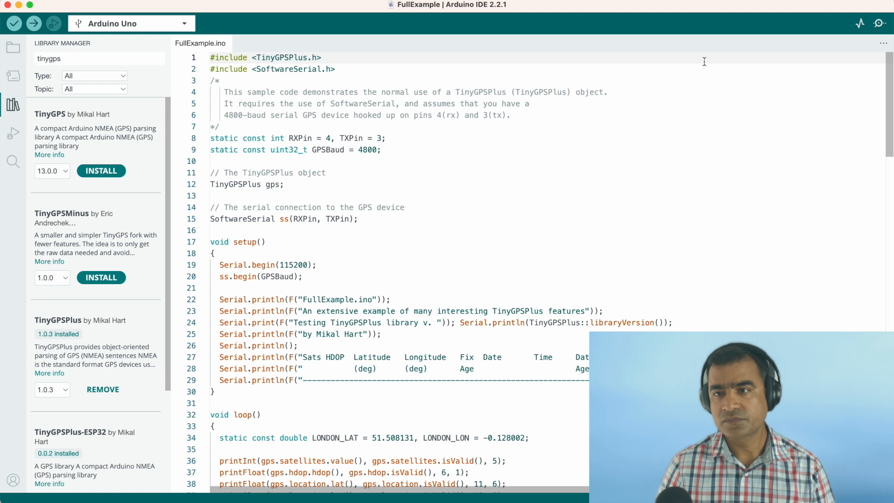
mouse_move(883, 23)
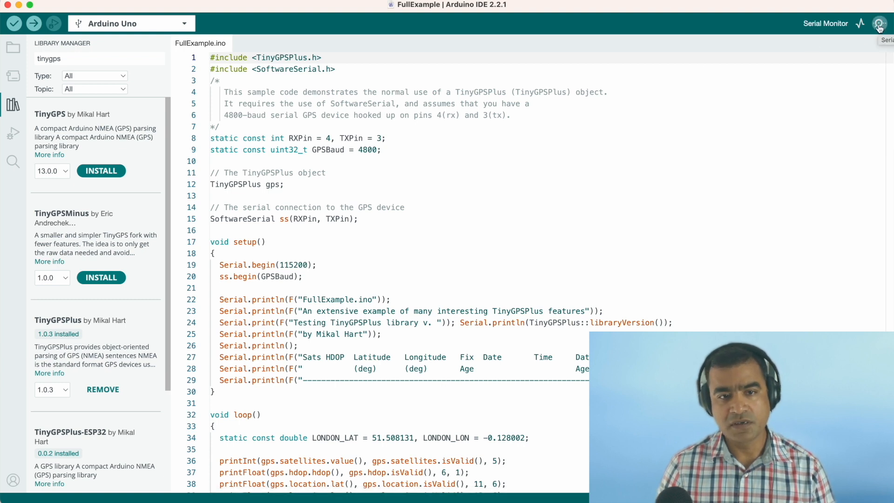
left_click(880, 23)
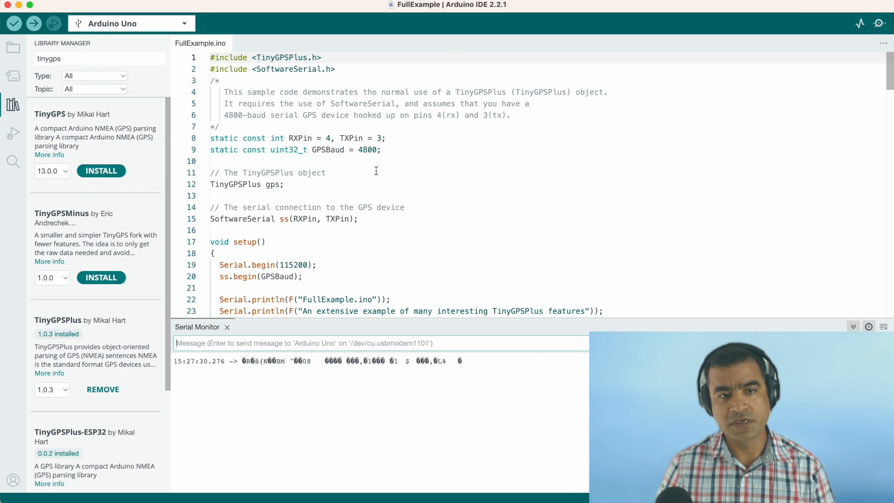
scroll("down", 3)
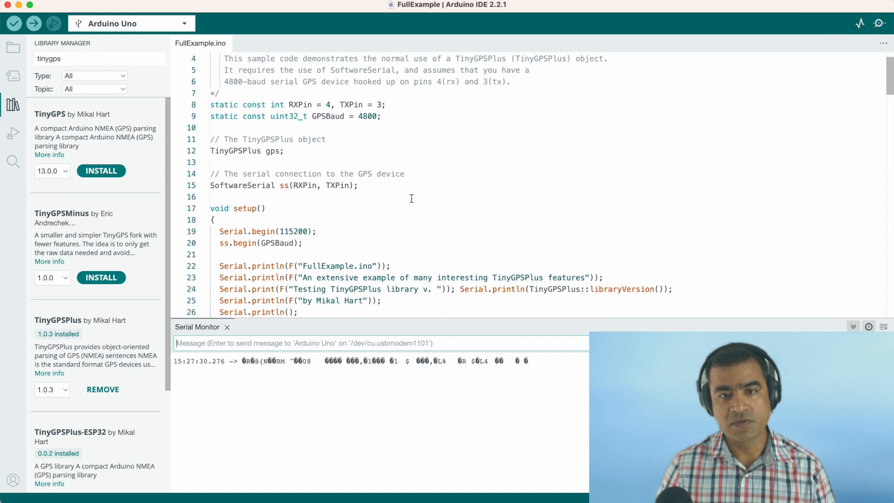
scroll("down", 3)
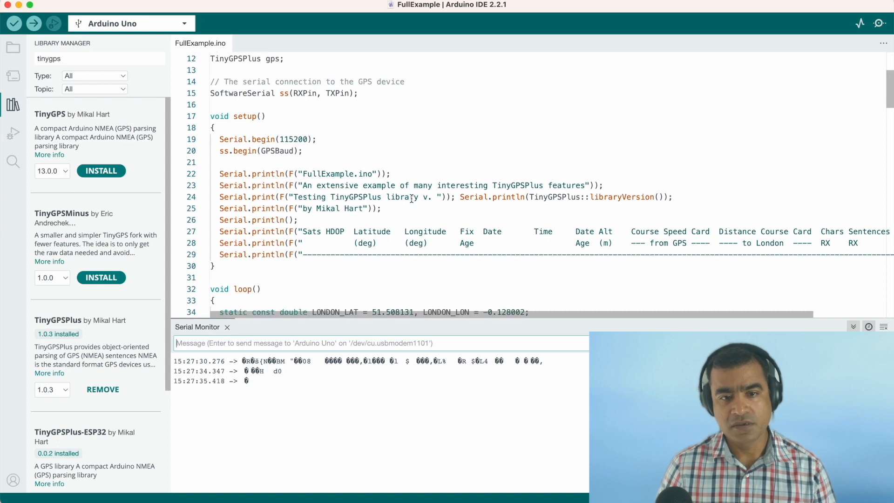
scroll("up", 3)
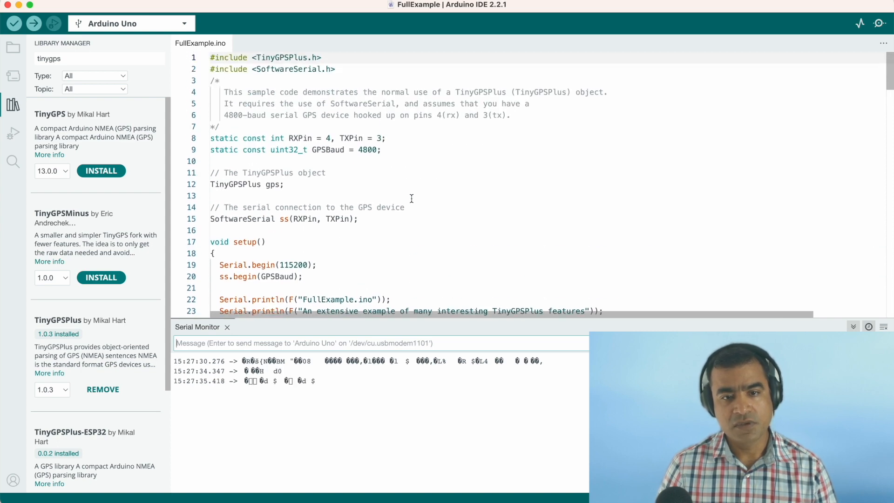
scroll("down", 3)
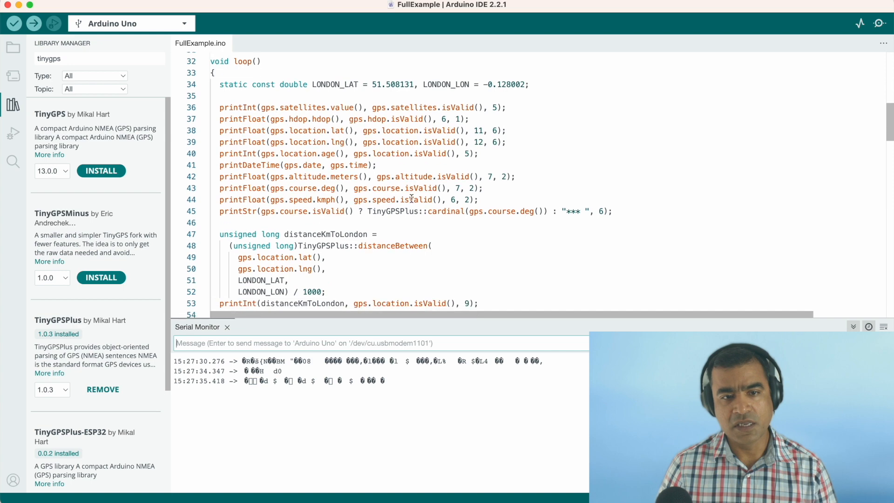
scroll("down", 3)
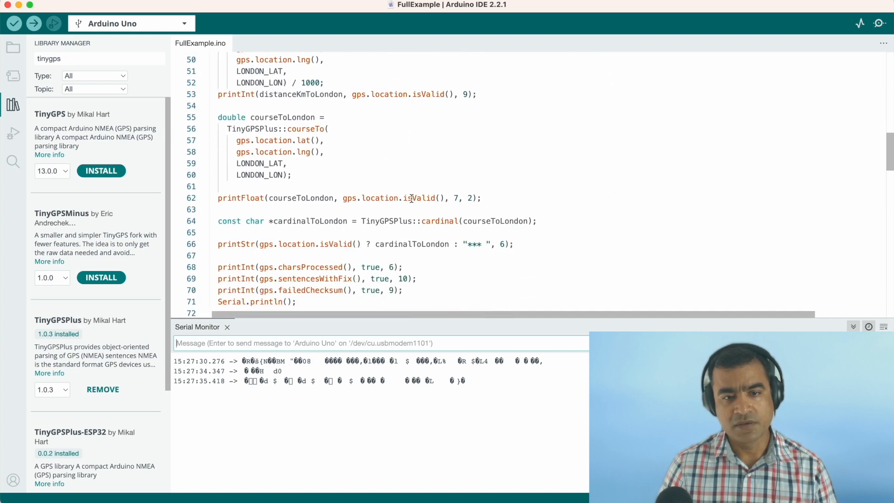
scroll("down", 3)
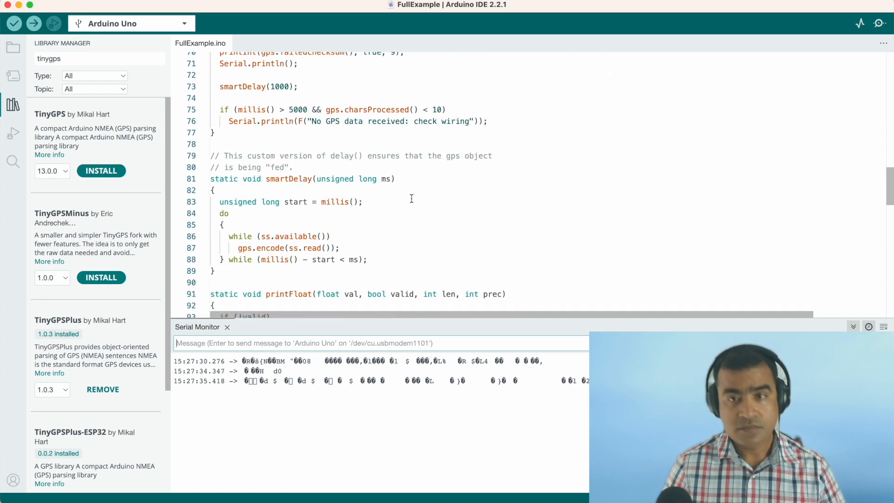
scroll("down", 3)
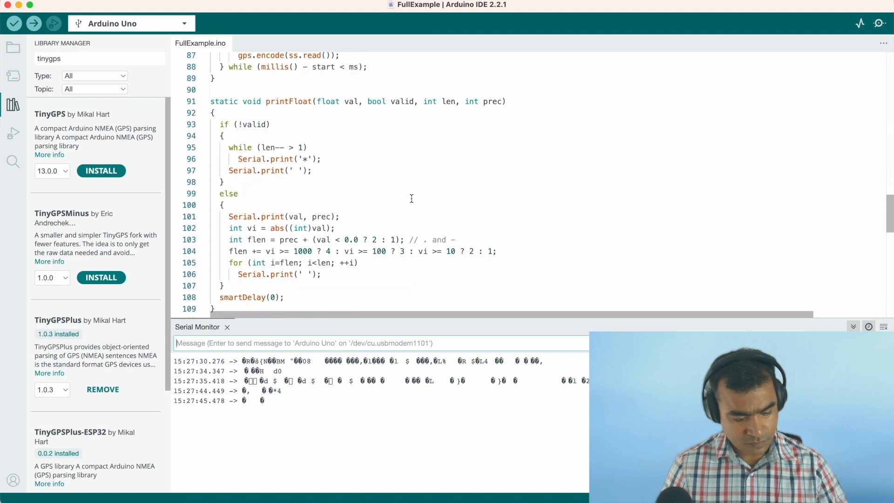
scroll("up", 3)
type("5")
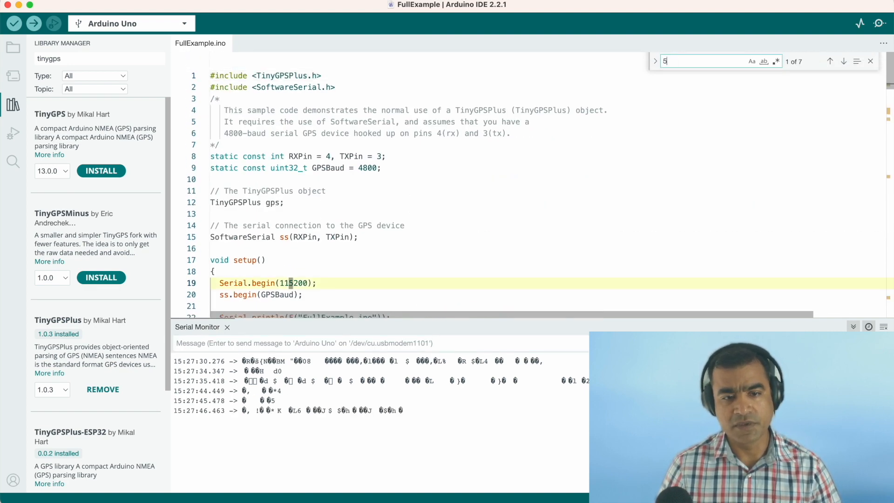
- Find the 115200 Serial.begin baud rate and watch the monitor print rows of asterisks
type("20")
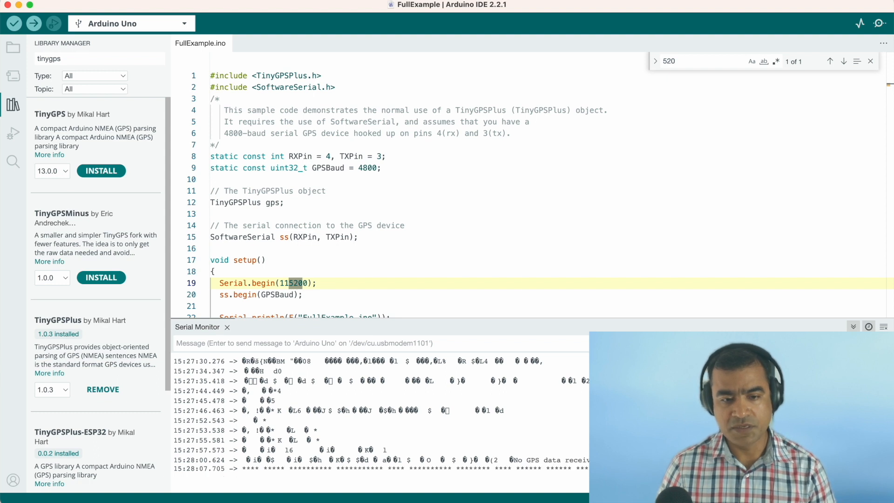
scroll("down", 3)
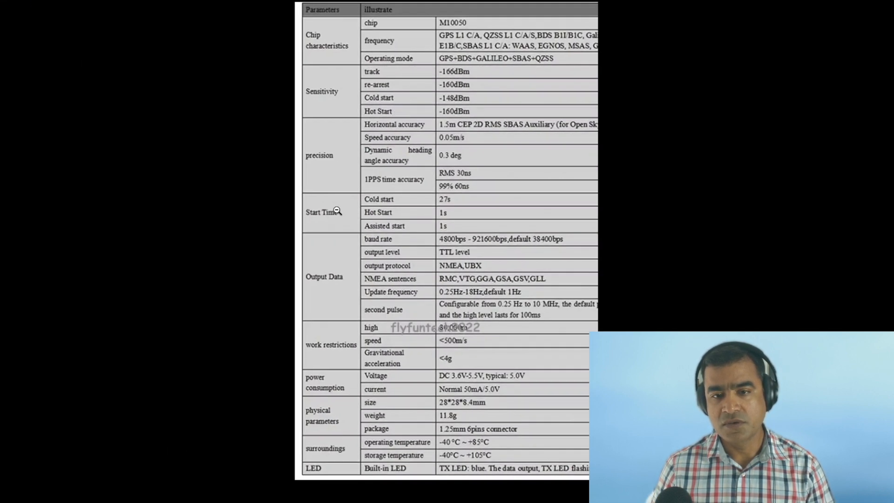
mouse_move(477, 244)
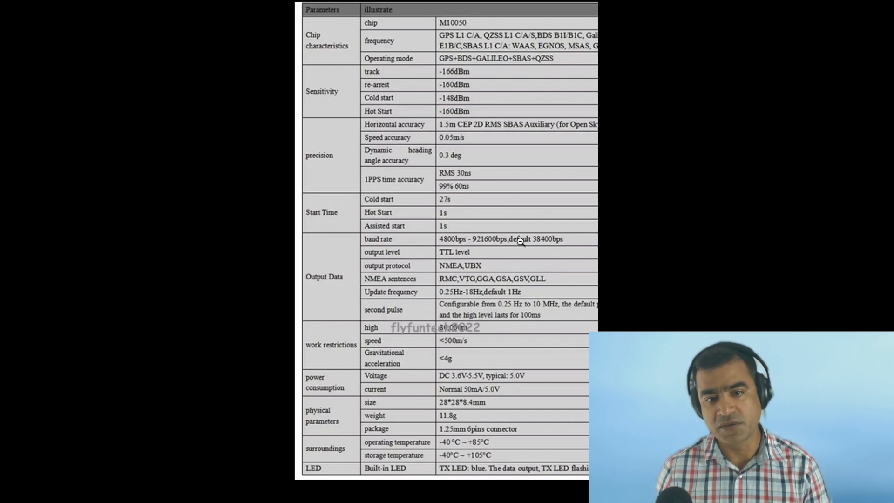
mouse_move(504, 245)
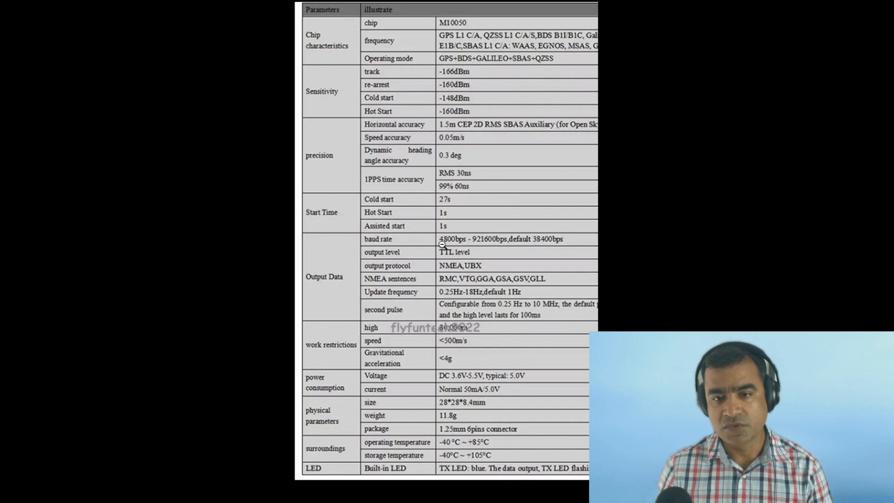
mouse_move(446, 244)
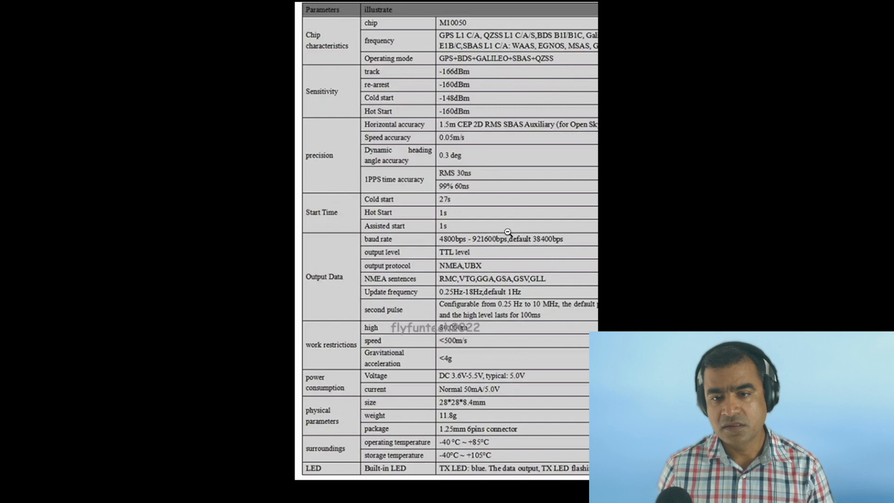
mouse_move(540, 244)
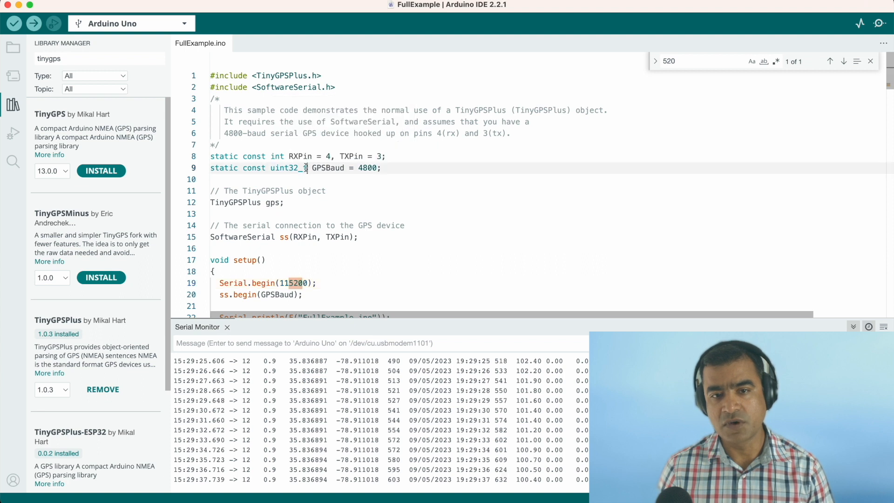
- Verify and re-upload the sketch with GPSBaud still 4800, then watch the asterisk rows
double_click(285, 168)
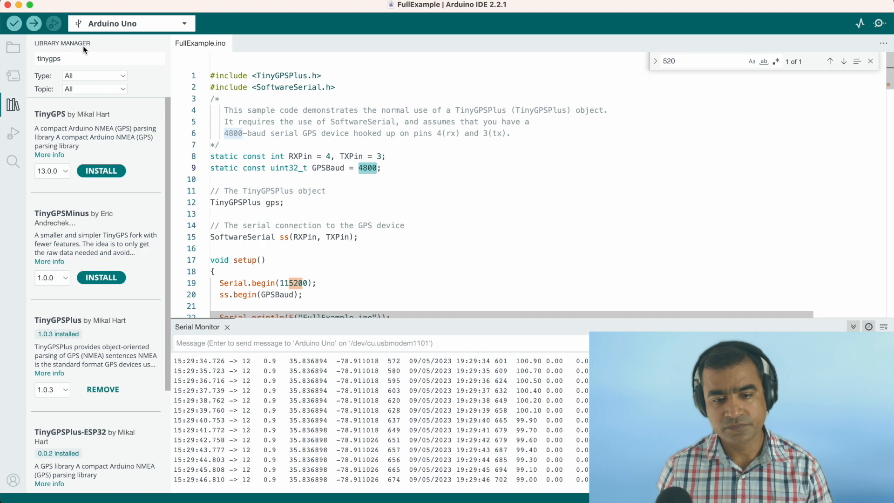
left_click(14, 23)
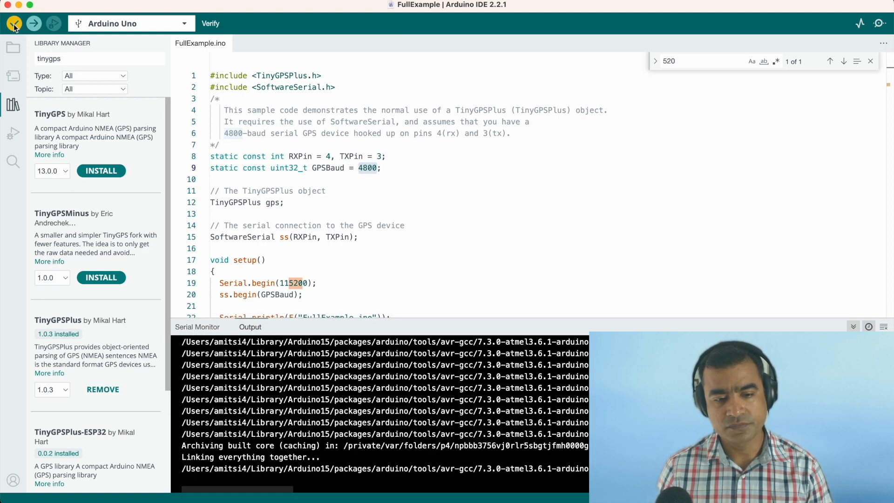
left_click(14, 24)
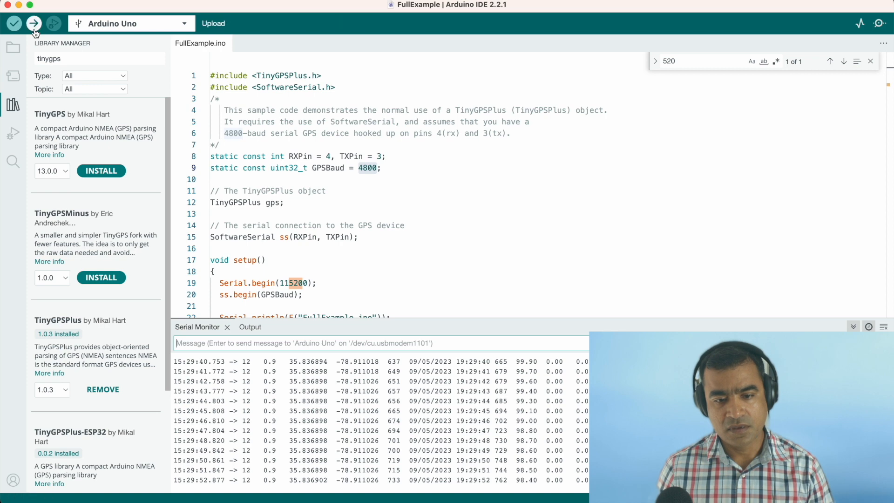
left_click(34, 23)
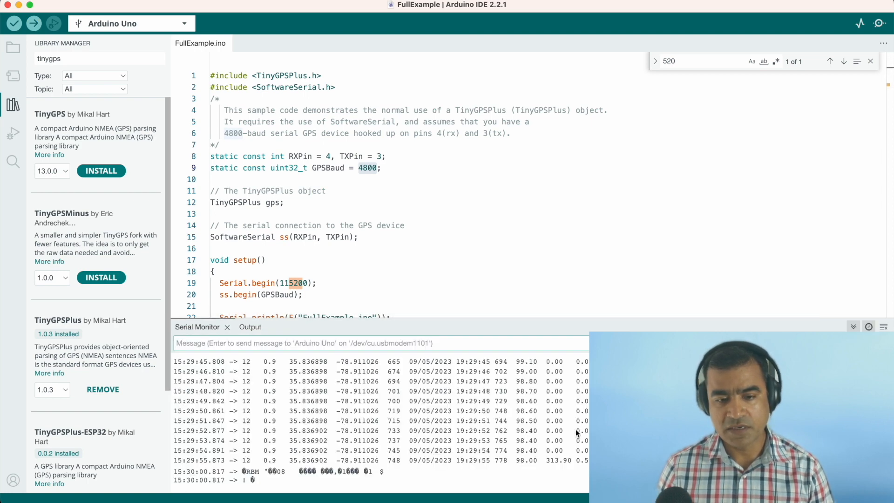
scroll("down", 3)
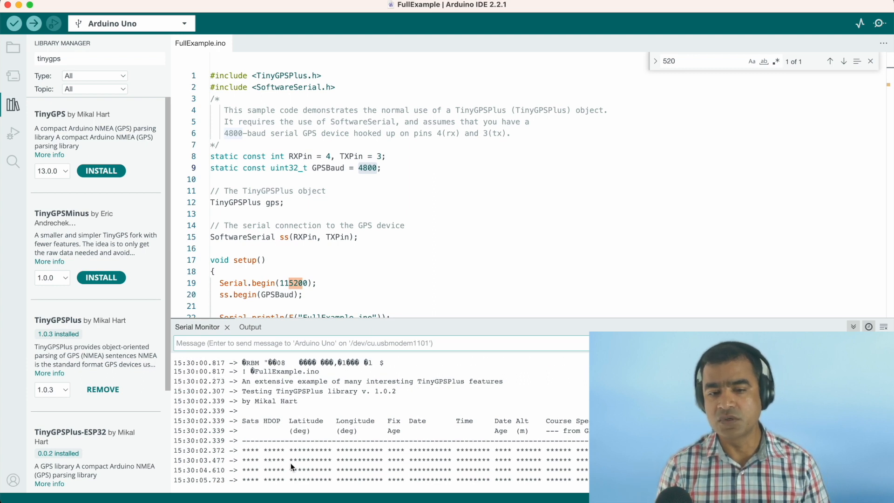
scroll("down", 3)
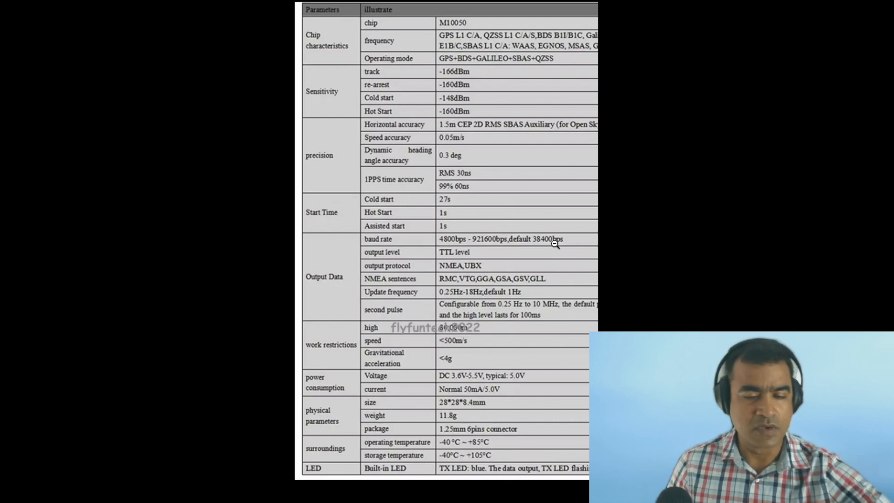
mouse_move(610, 78)
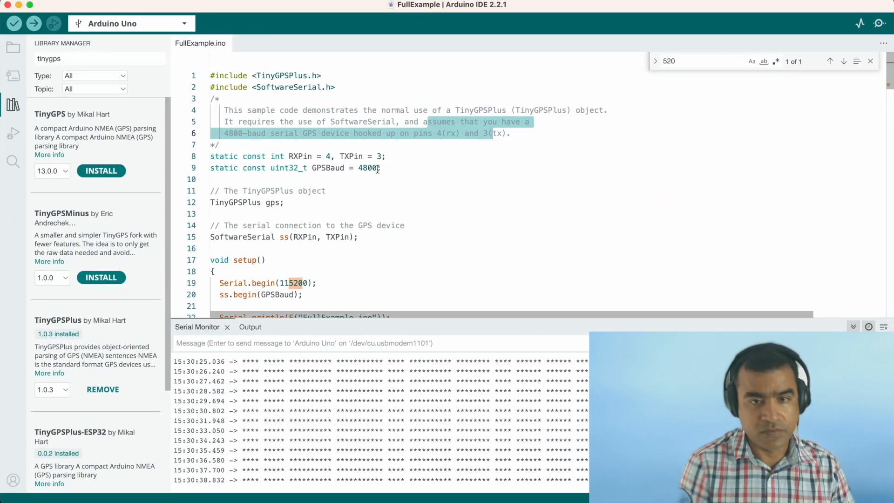
- Change GPSBaud to 38400, verify the sketch and upload it to the Arduino Uno
left_click(364, 168)
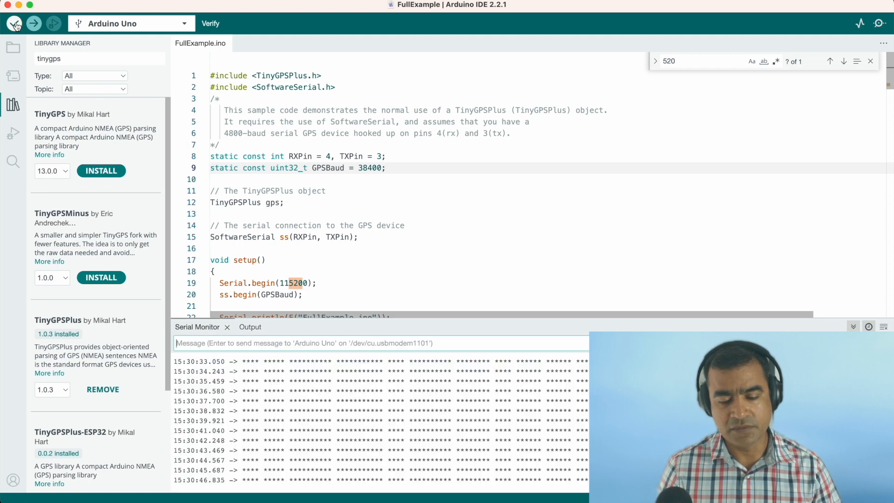
left_click(34, 23)
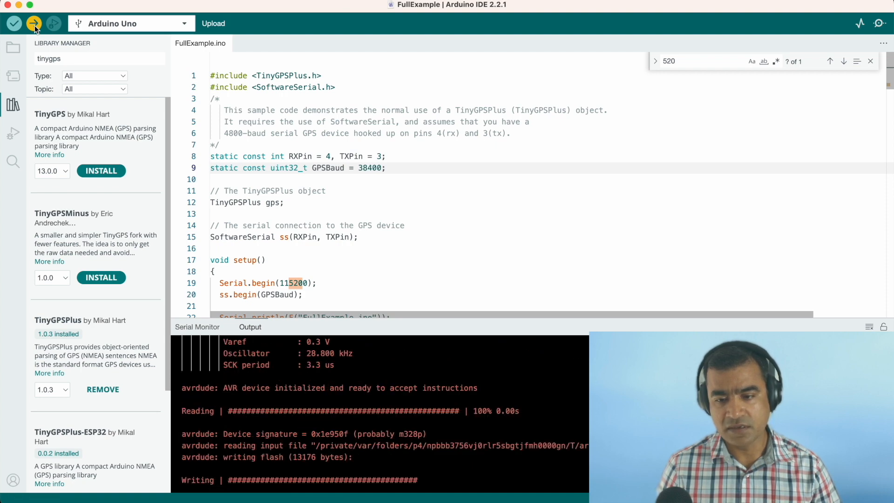
left_click(197, 327)
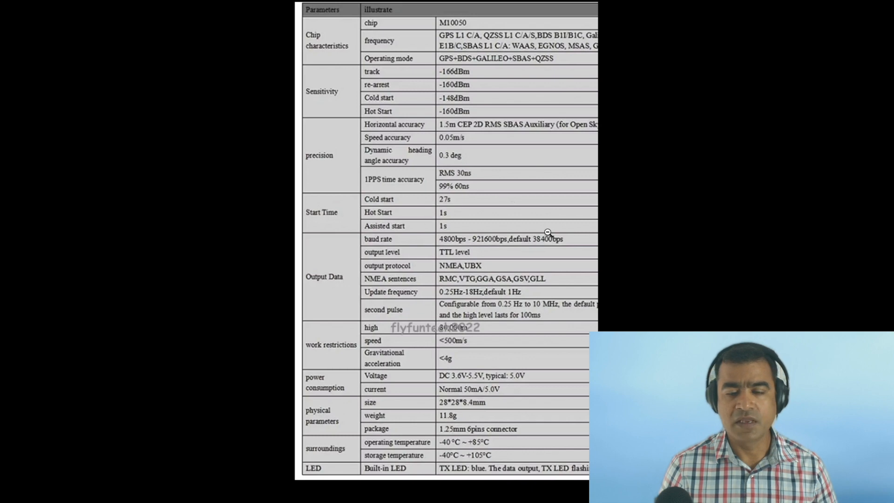
mouse_move(439, 121)
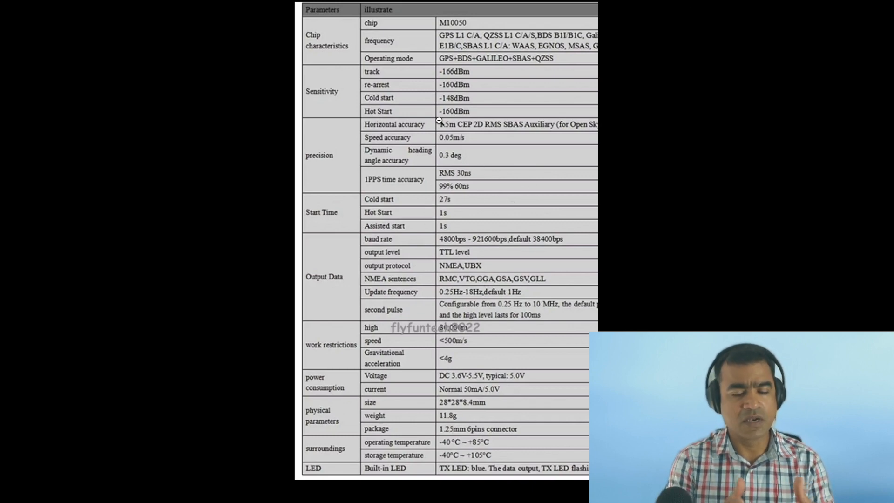